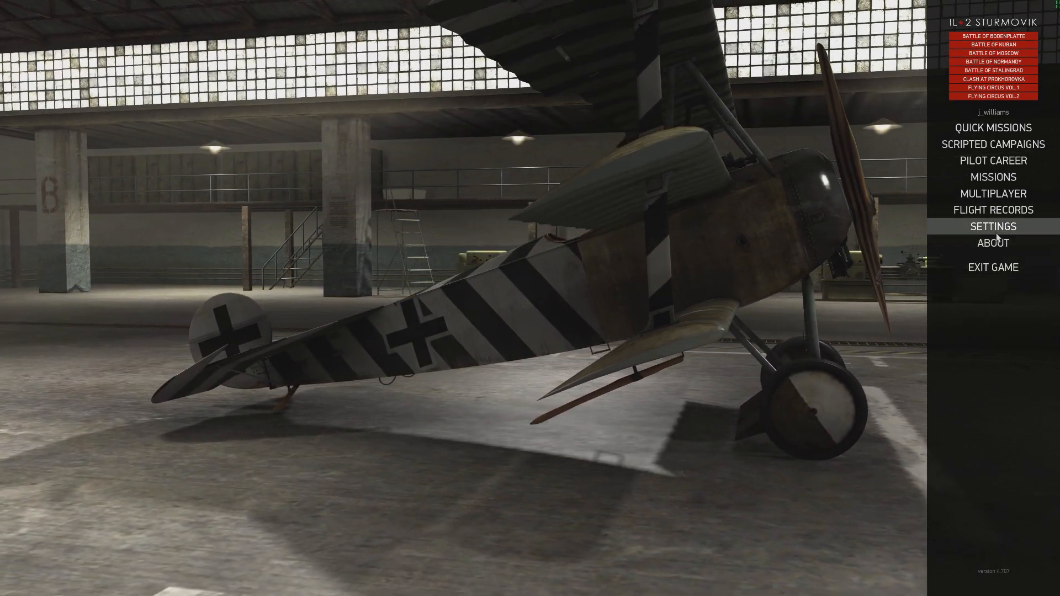
- Reach the Controls screen listing plane control bindings for the global profile
left_click(991, 226)
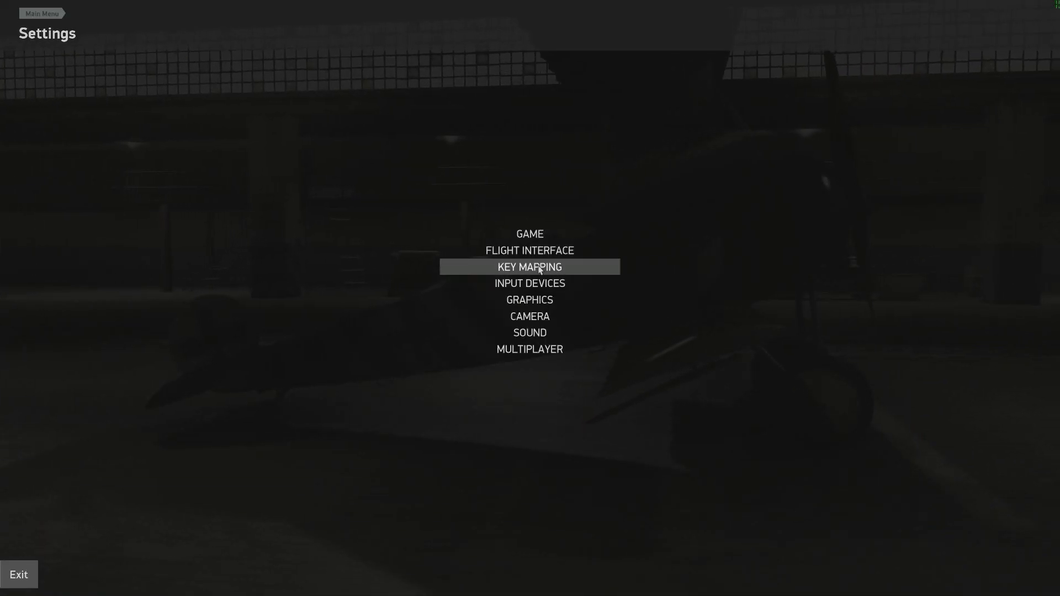
left_click(530, 266)
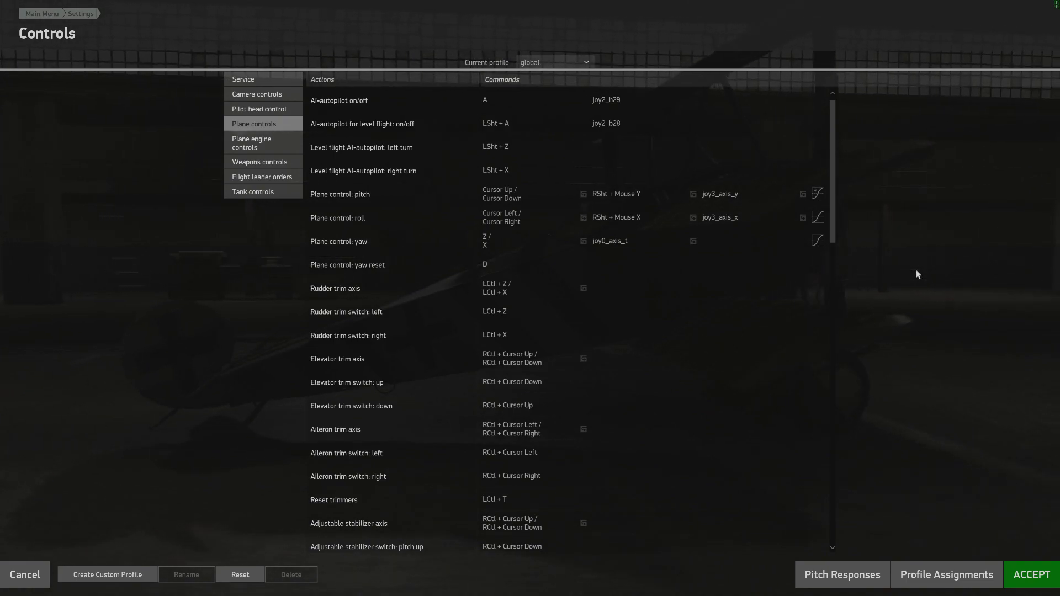
left_click(606, 123)
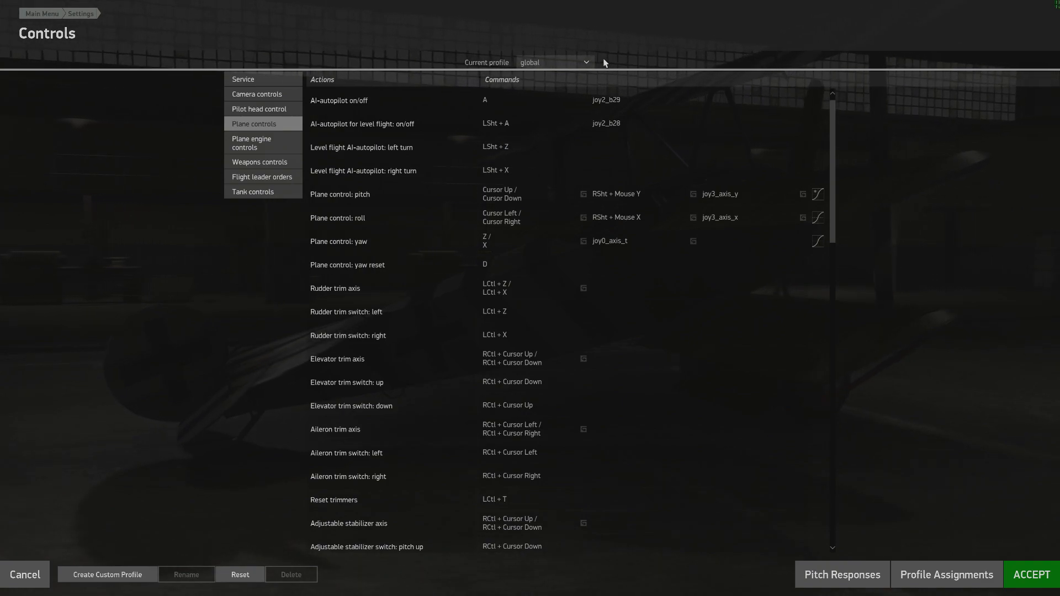
mouse_move(597, 76)
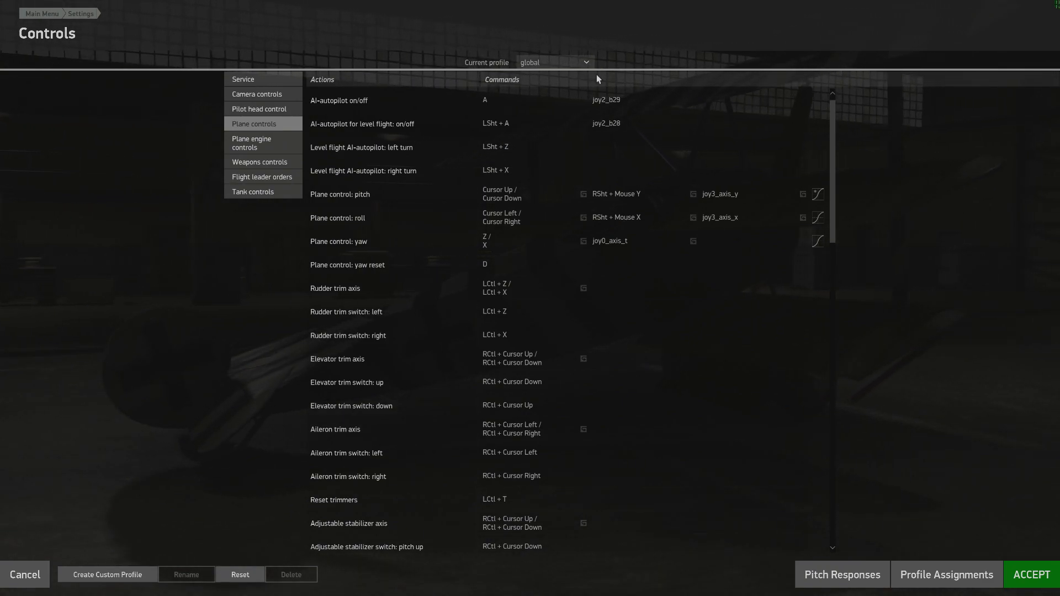
- Bind AI-autopilot on/off to joy2_b29 and level-flight autopilot to joy2_b28
left_click(552, 63)
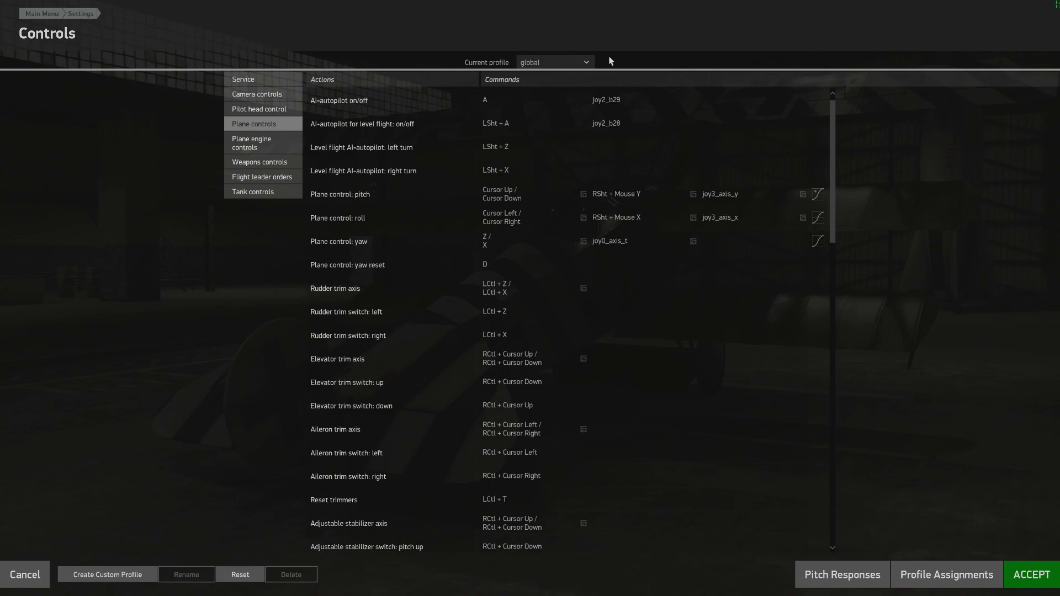
left_click(606, 99)
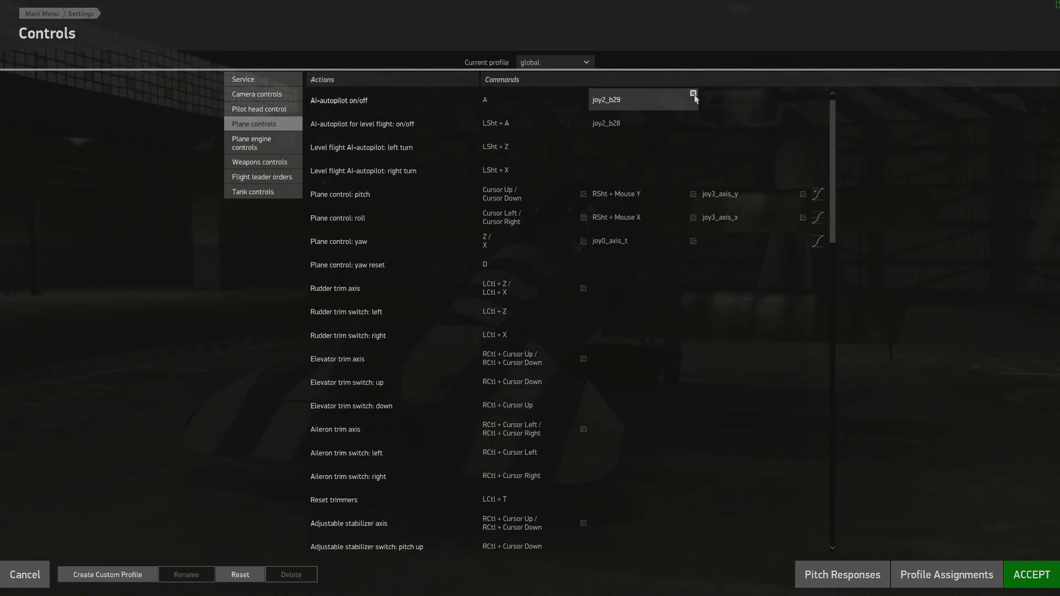
left_click(641, 123)
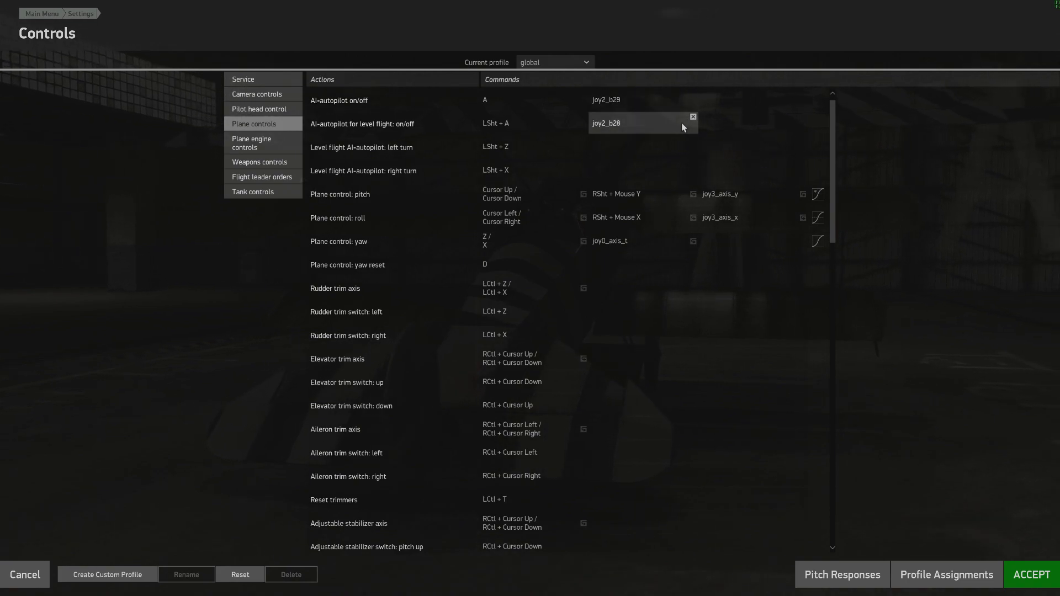
left_click(605, 99)
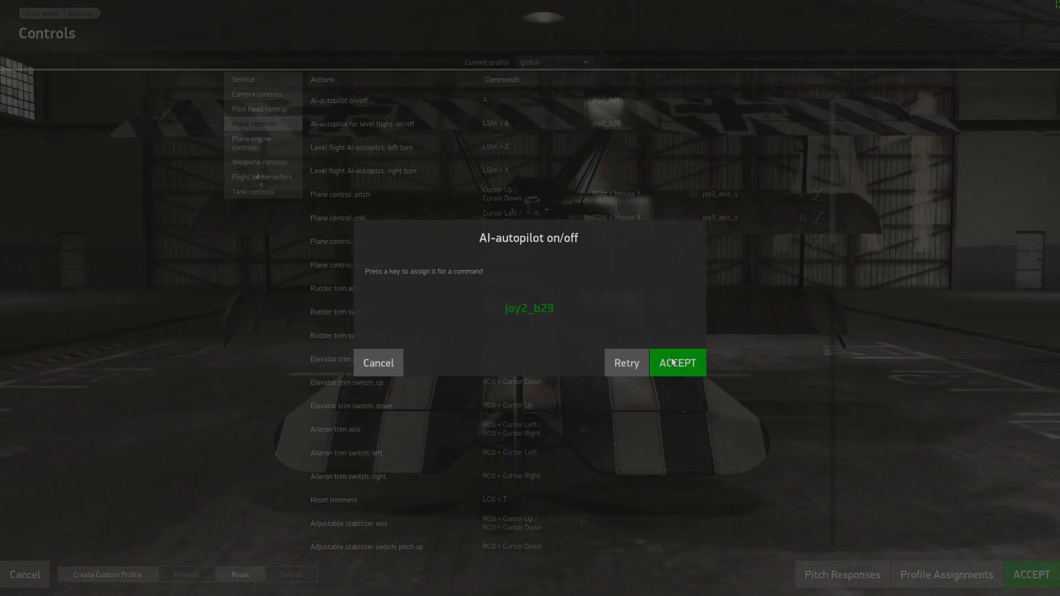
left_click(676, 362)
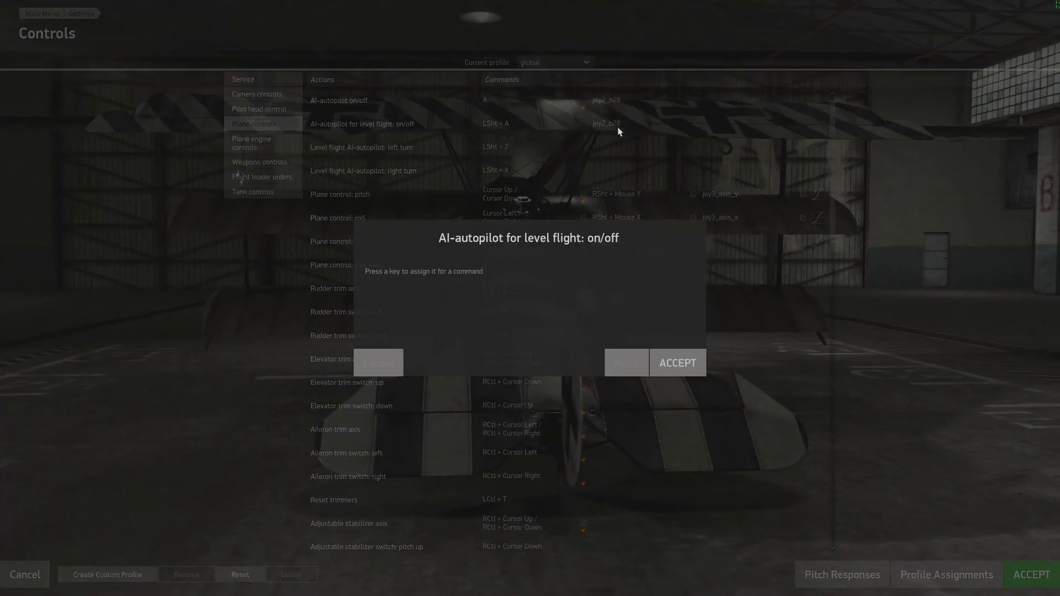
key("joy2_b28")
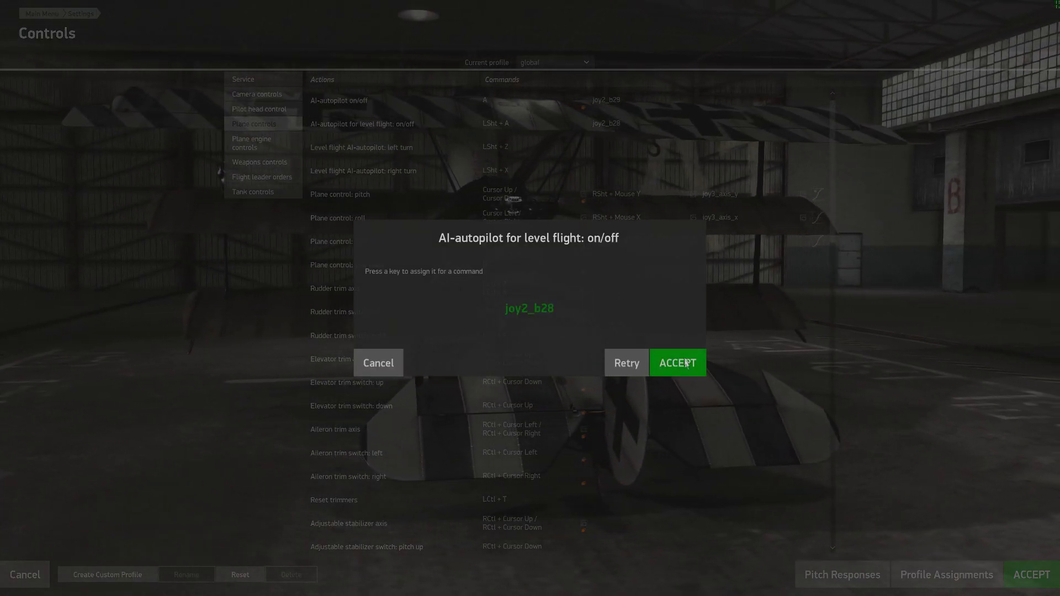
left_click(677, 362)
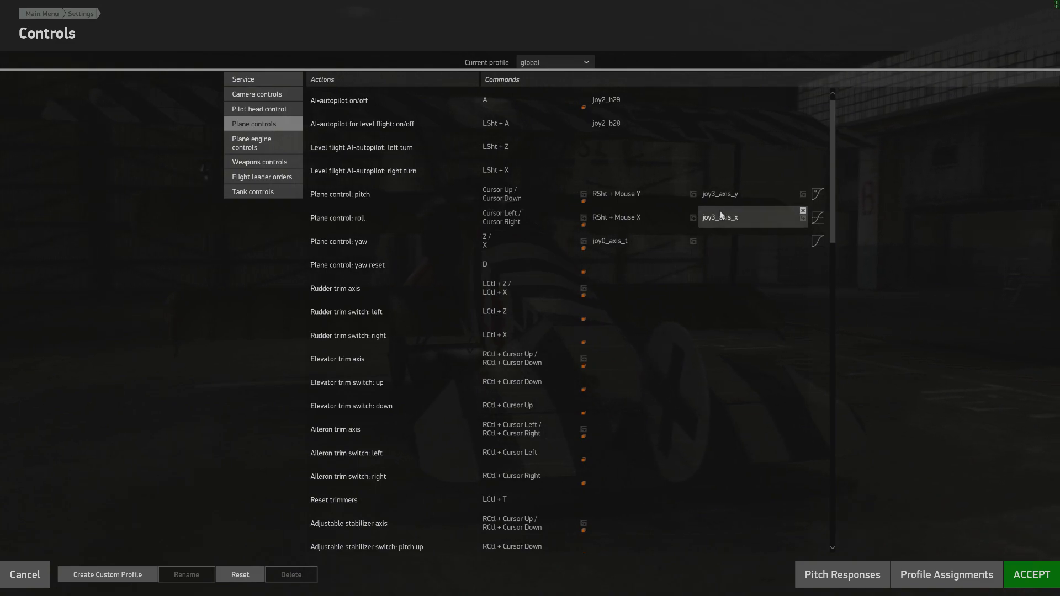
left_click(750, 194)
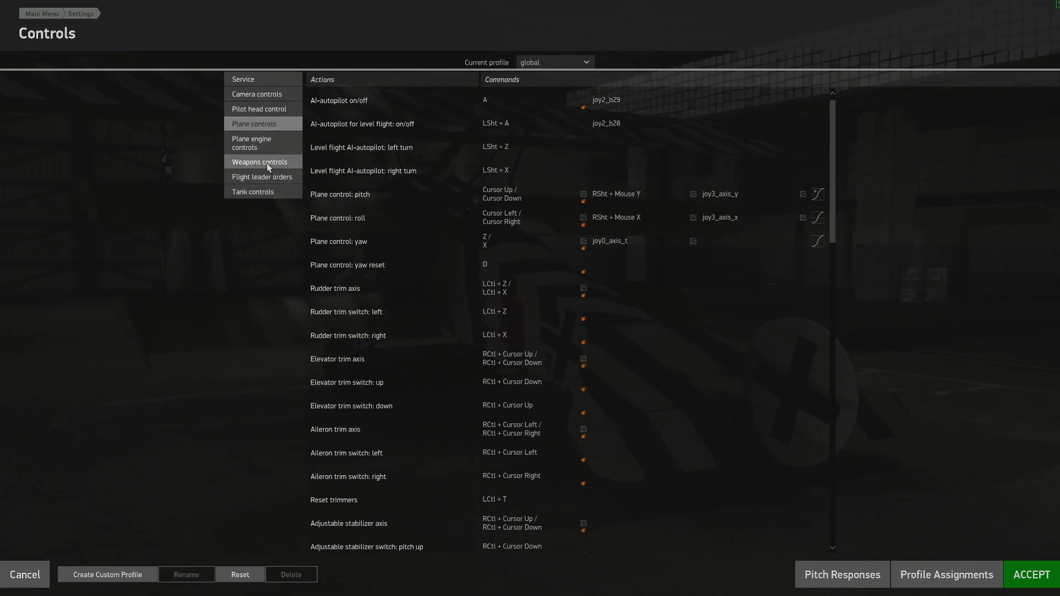
- Bind Fire all guns in Weapons controls to joystick button joy3_b13
left_click(260, 162)
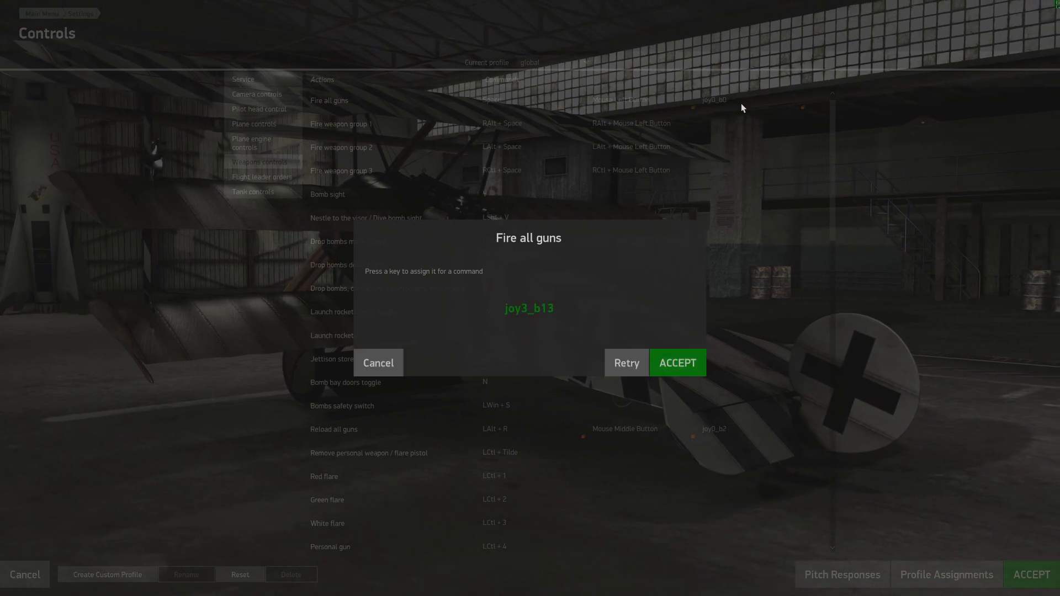
left_click(677, 363)
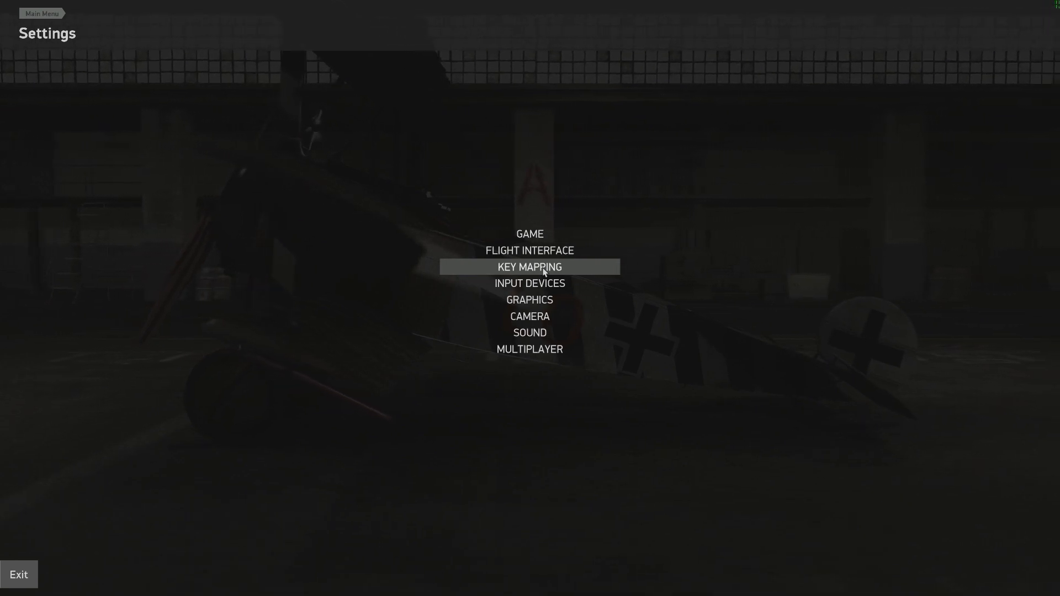
- Create a custom control profile named Fokker_DR1 and make it current
left_click(529, 266)
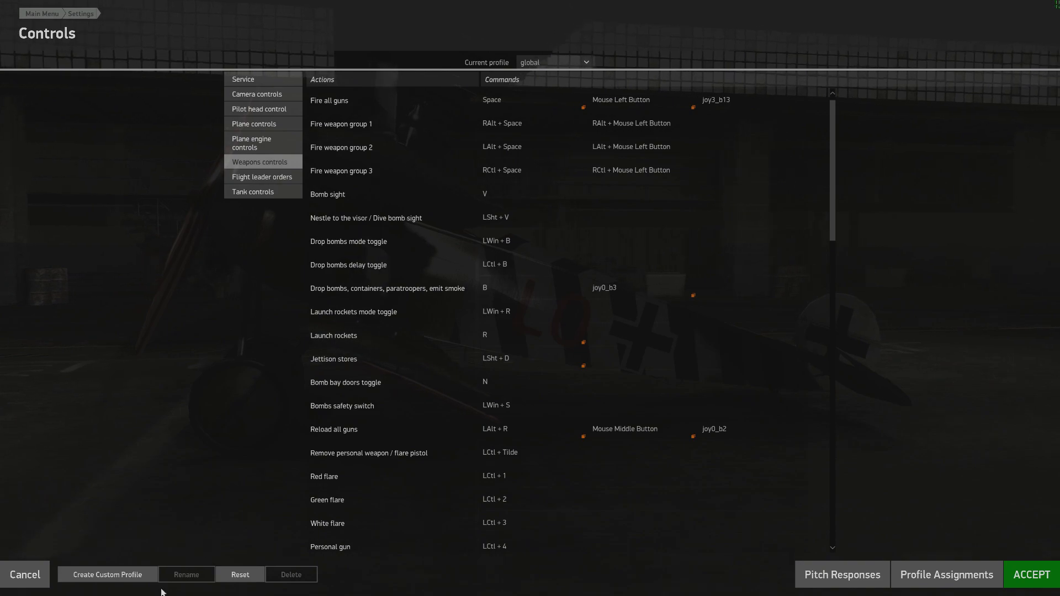
left_click(108, 575)
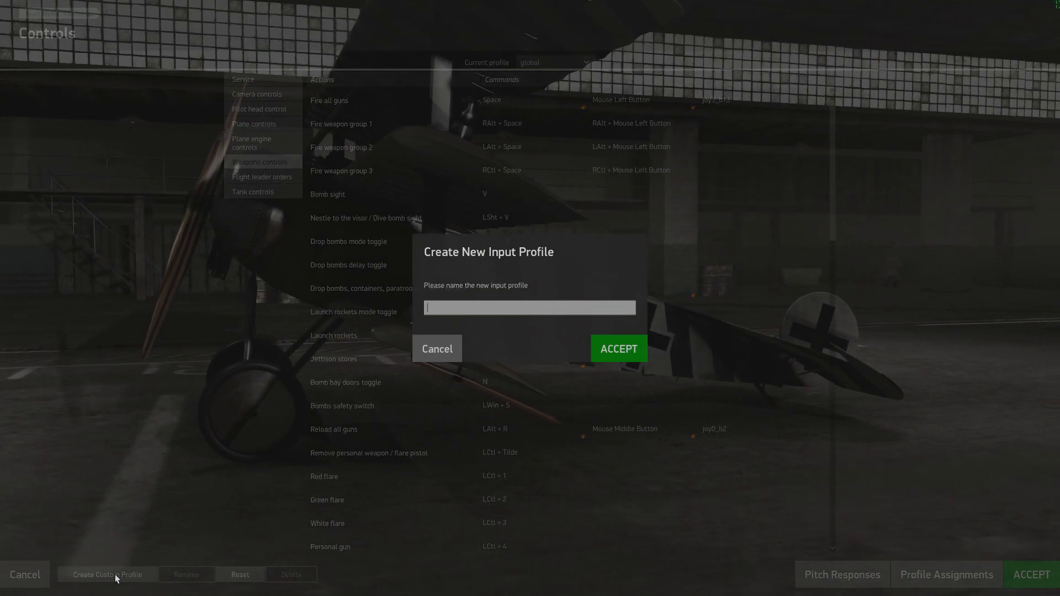
type("Fi")
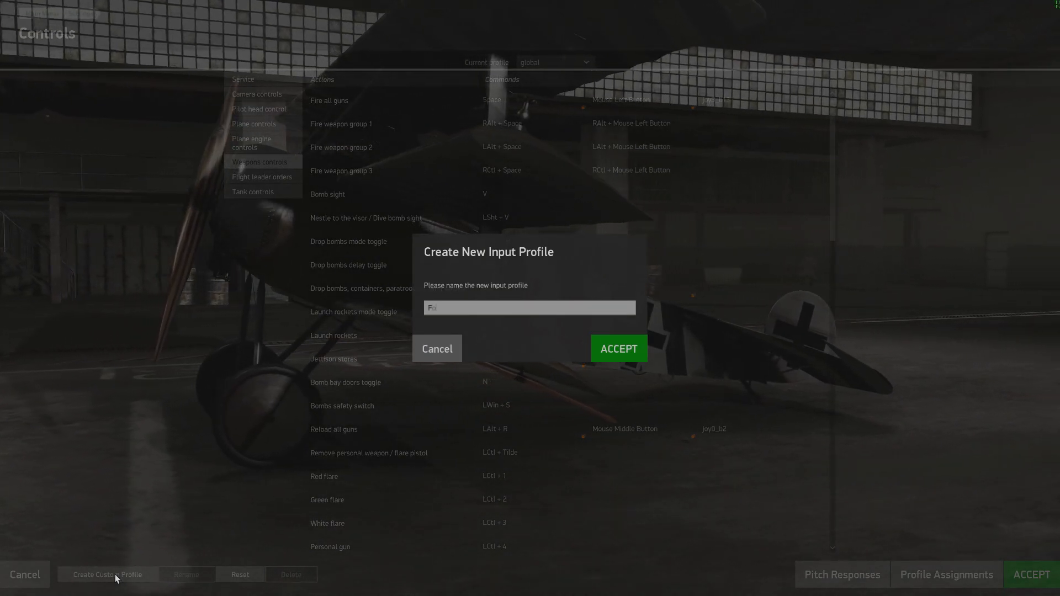
type("okker_D")
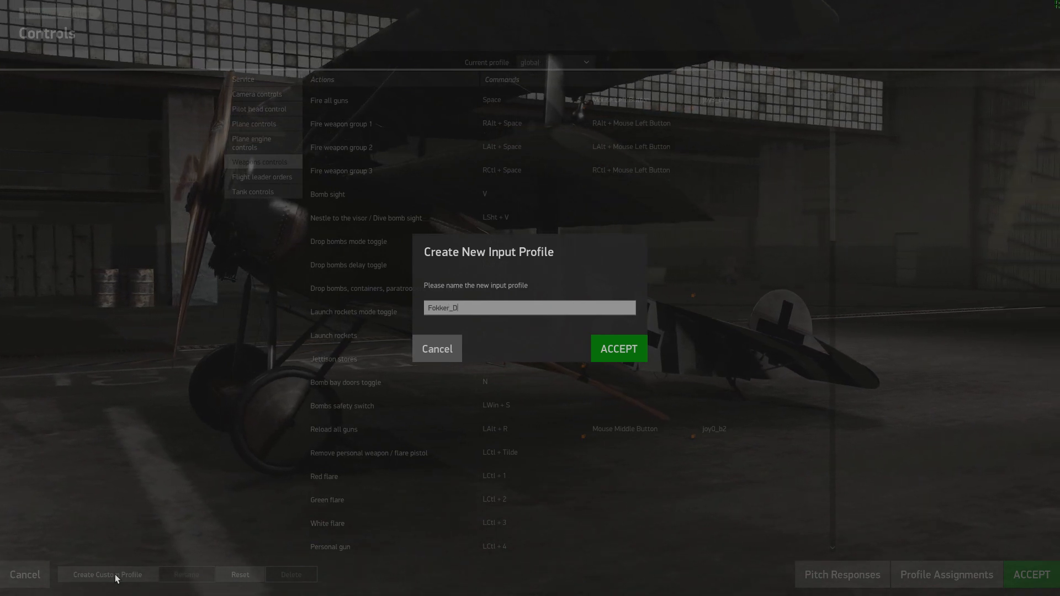
type("R1")
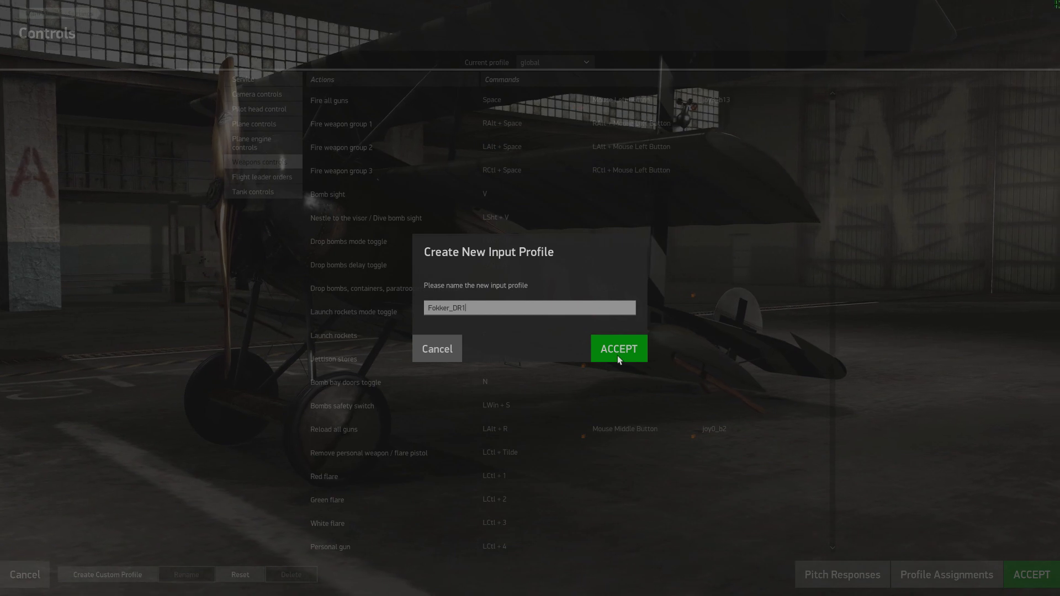
left_click(617, 349)
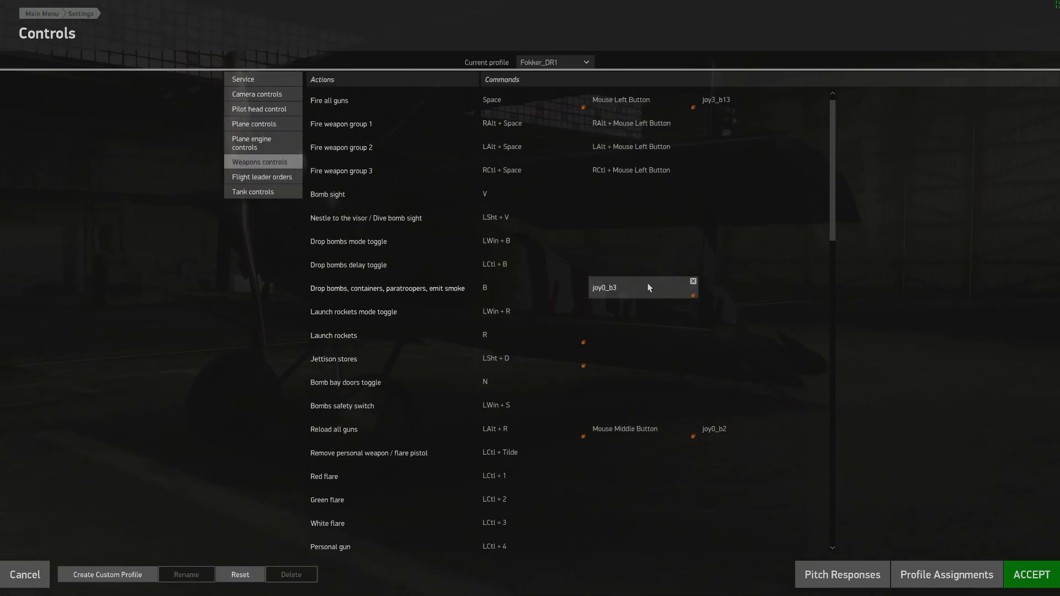
left_click(693, 281)
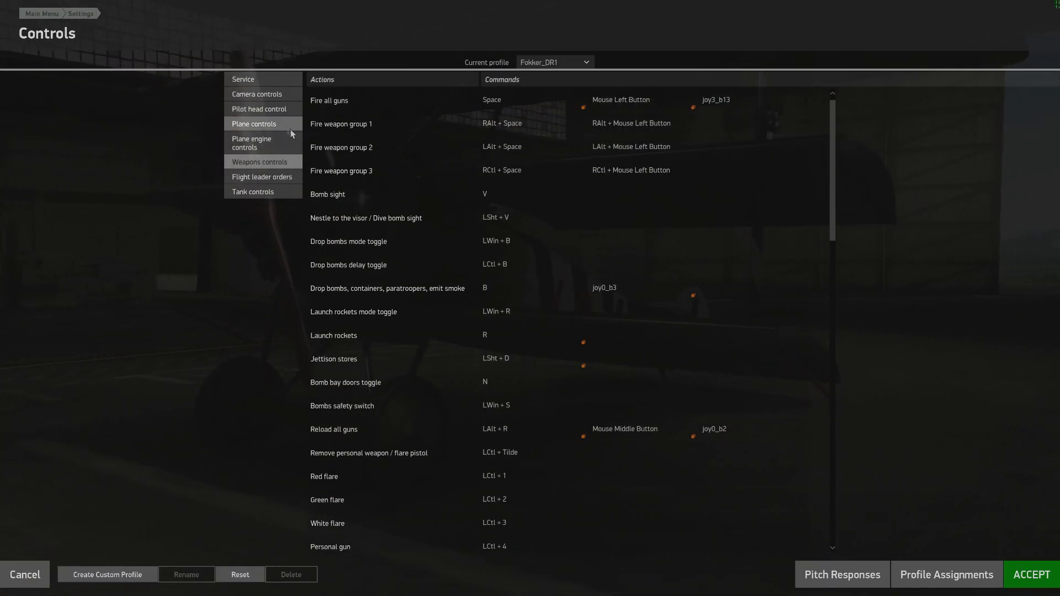
mouse_move(259, 109)
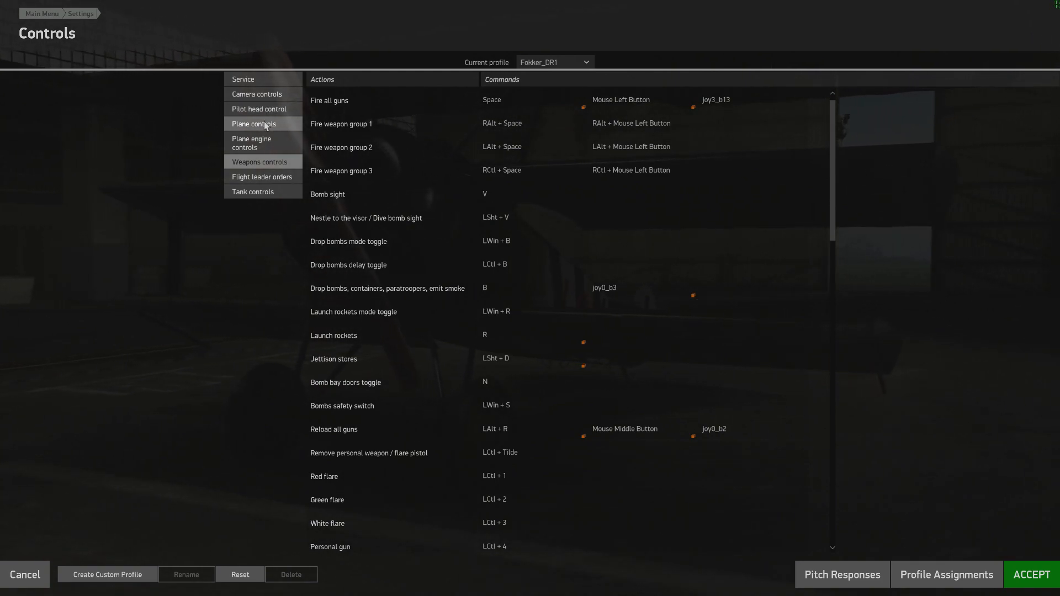
left_click(254, 123)
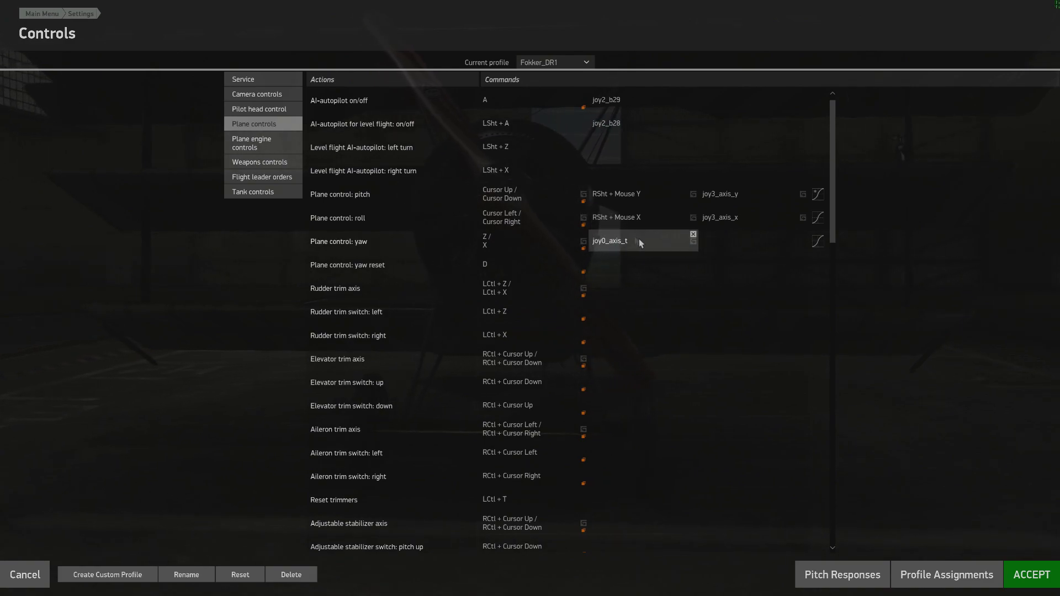
left_click(605, 99)
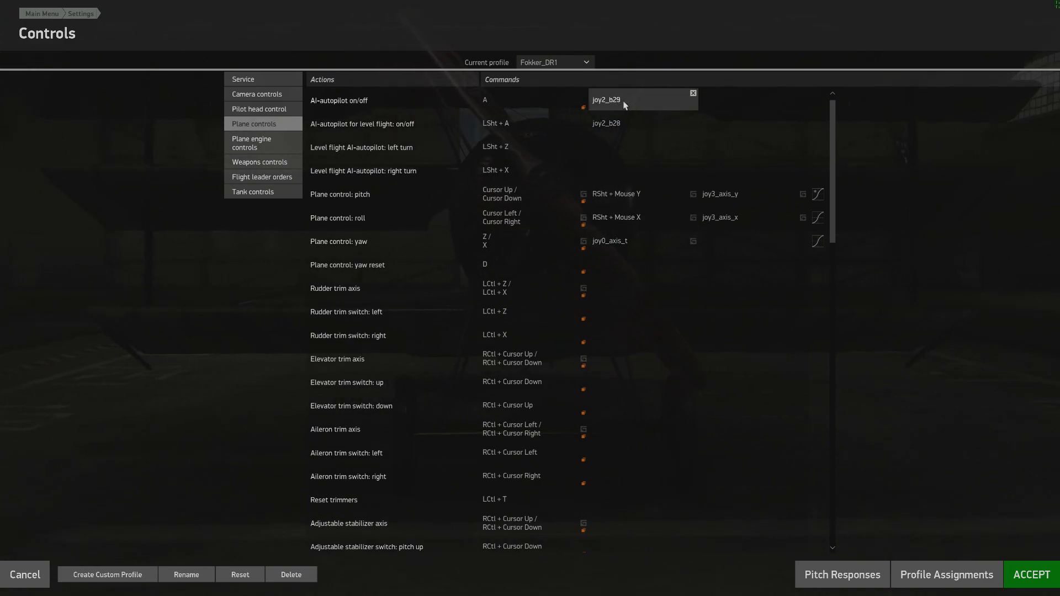
left_click(615, 193)
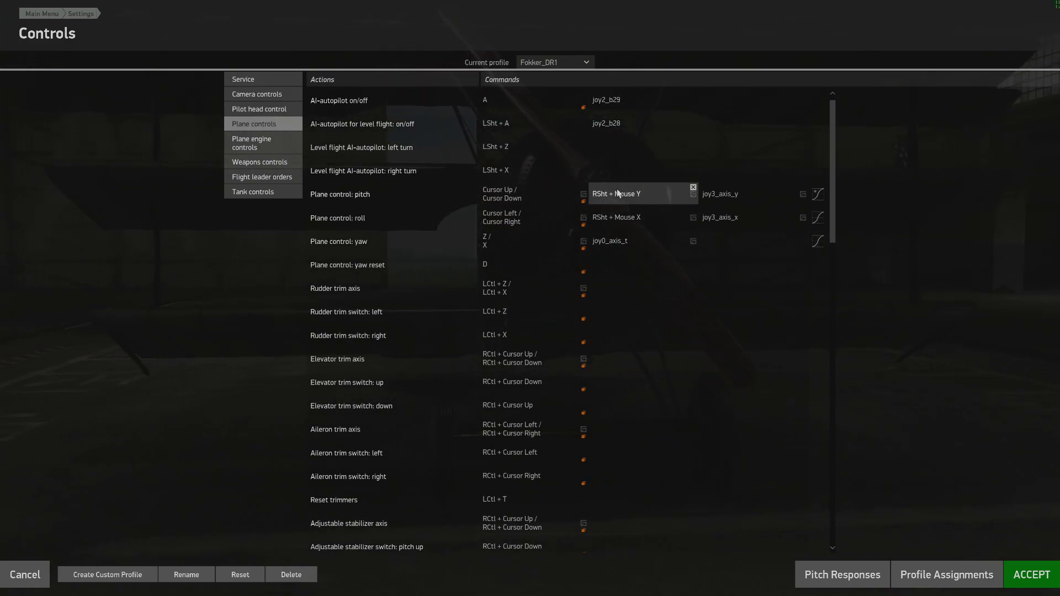
left_click(531, 358)
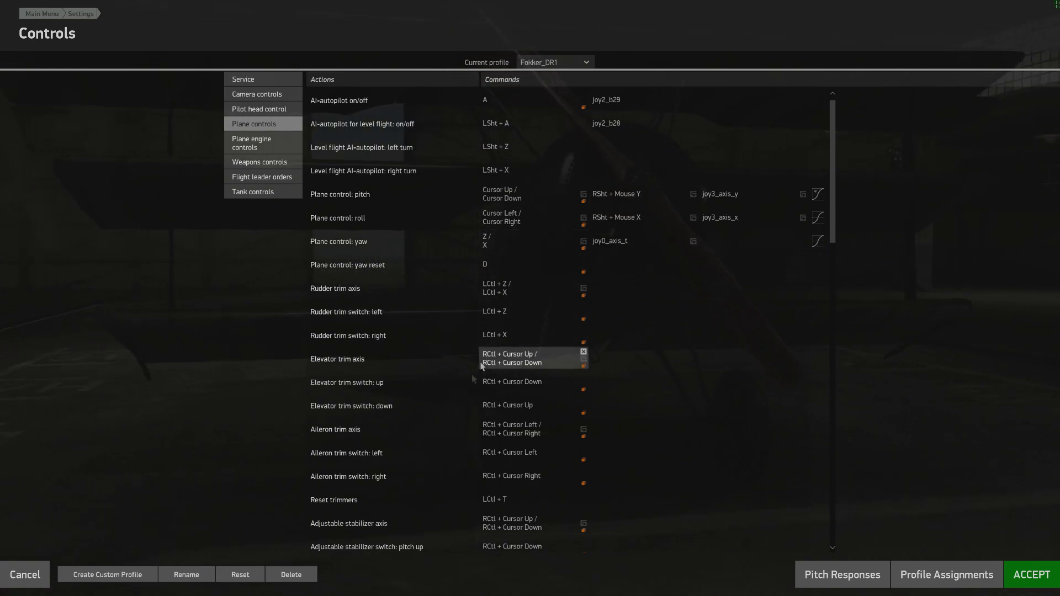
left_click(186, 574)
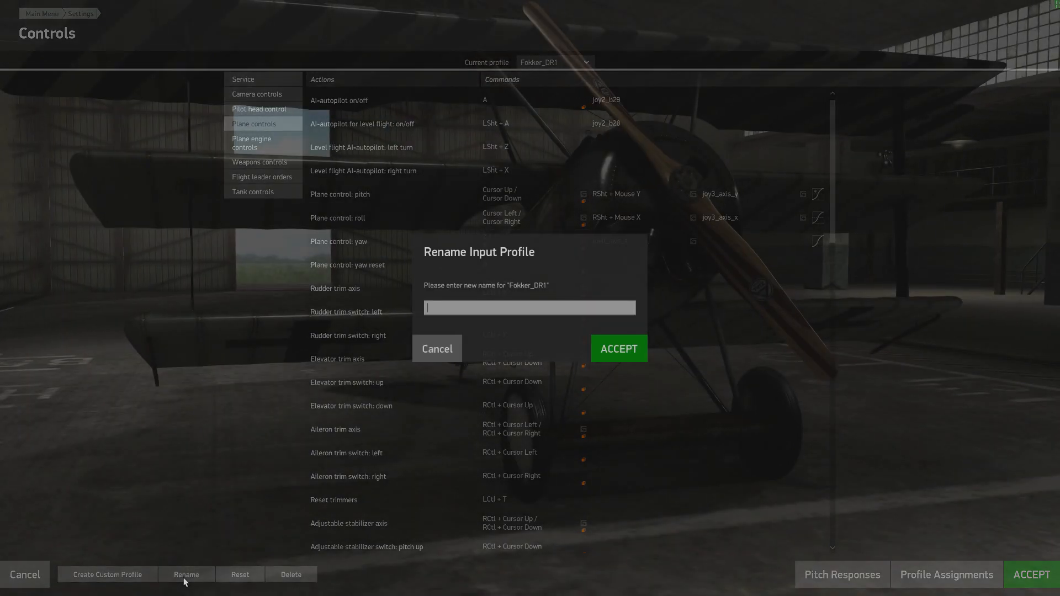
left_click(436, 349)
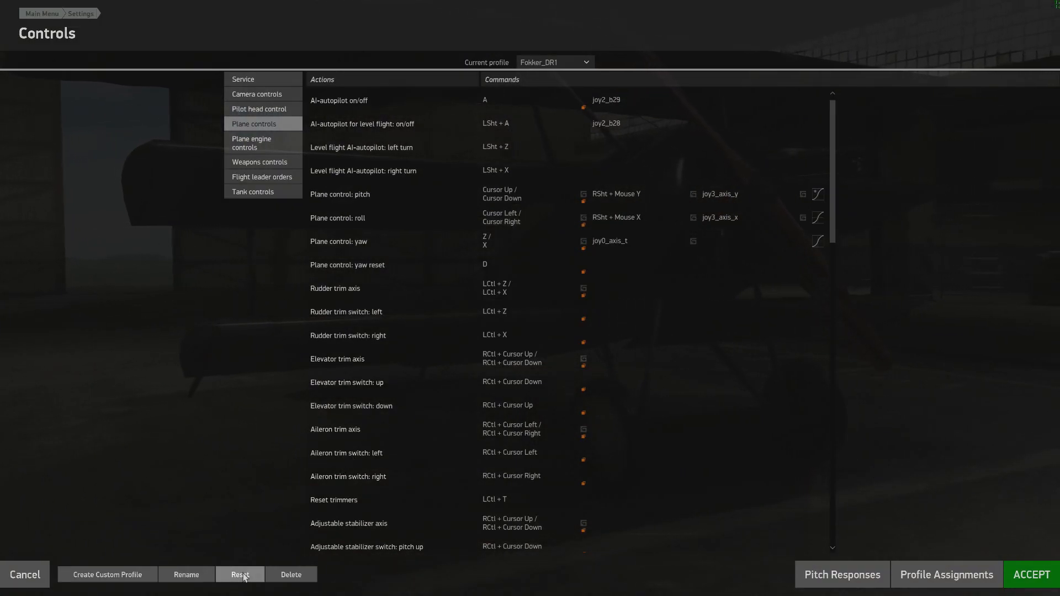
- Bind the autopilot toggles to joy2_b29 and joy2_b28 in the Fokker_DR1 profile
left_click(583, 359)
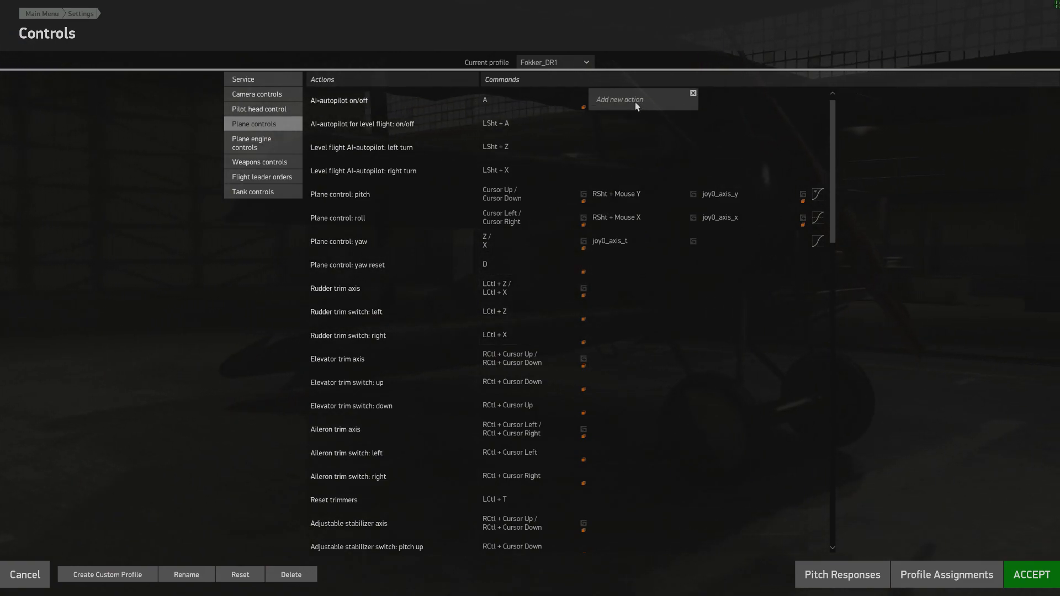
left_click(618, 99)
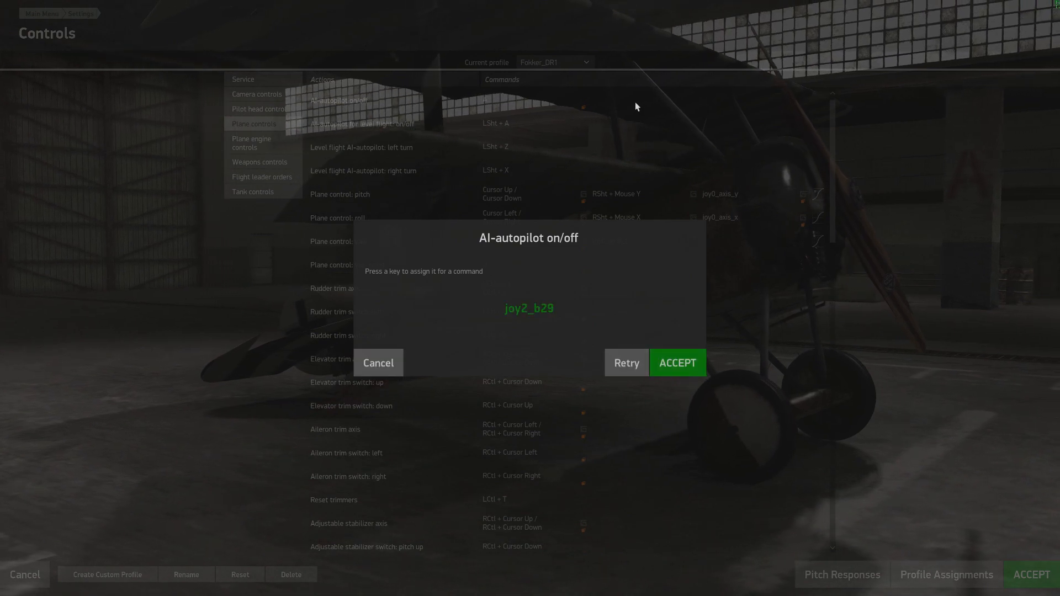
left_click(677, 362)
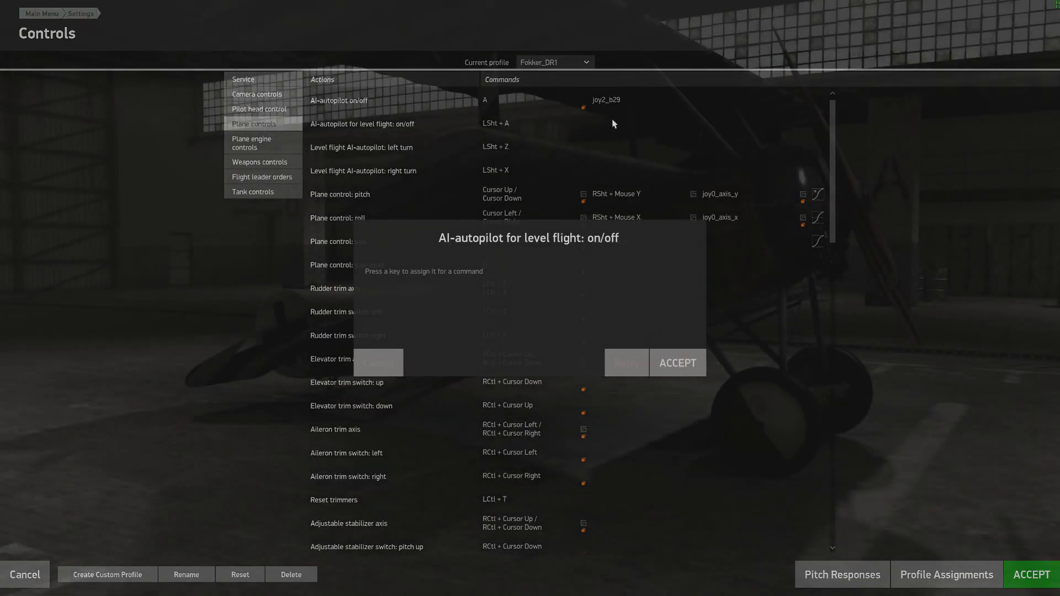
left_click(677, 363)
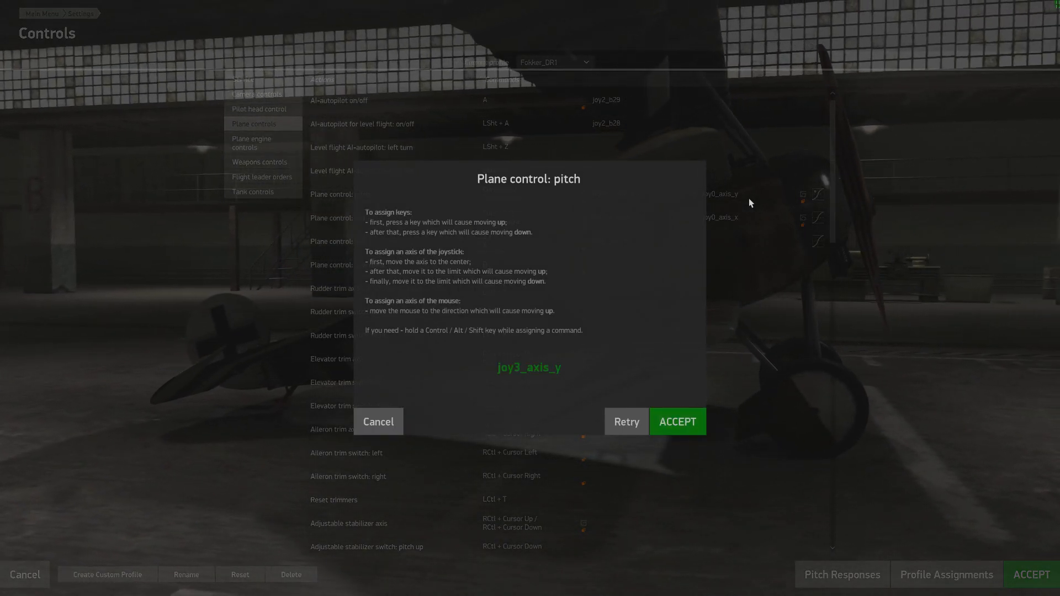
- Map pitch and roll to joy3 axes, keep yaw, and bind Fire all guns to joy3_b13
left_click(677, 421)
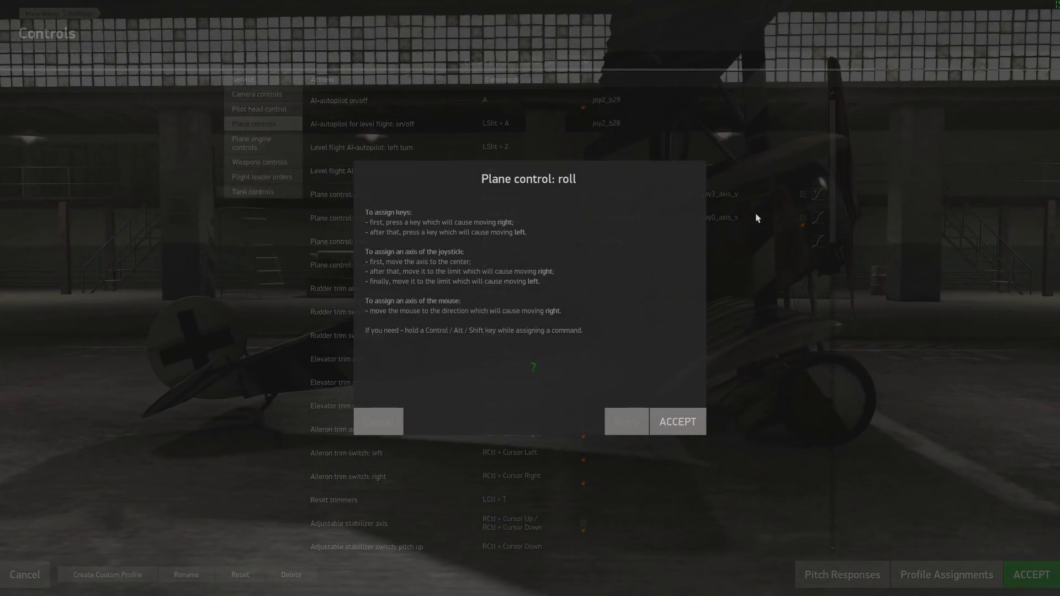
left_click(677, 421)
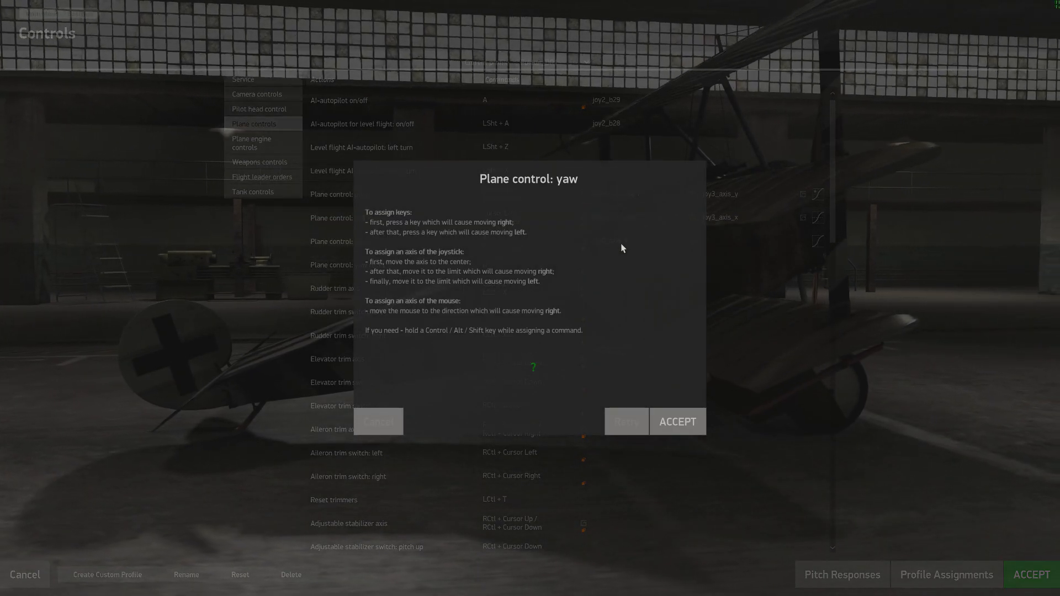
left_click(676, 421)
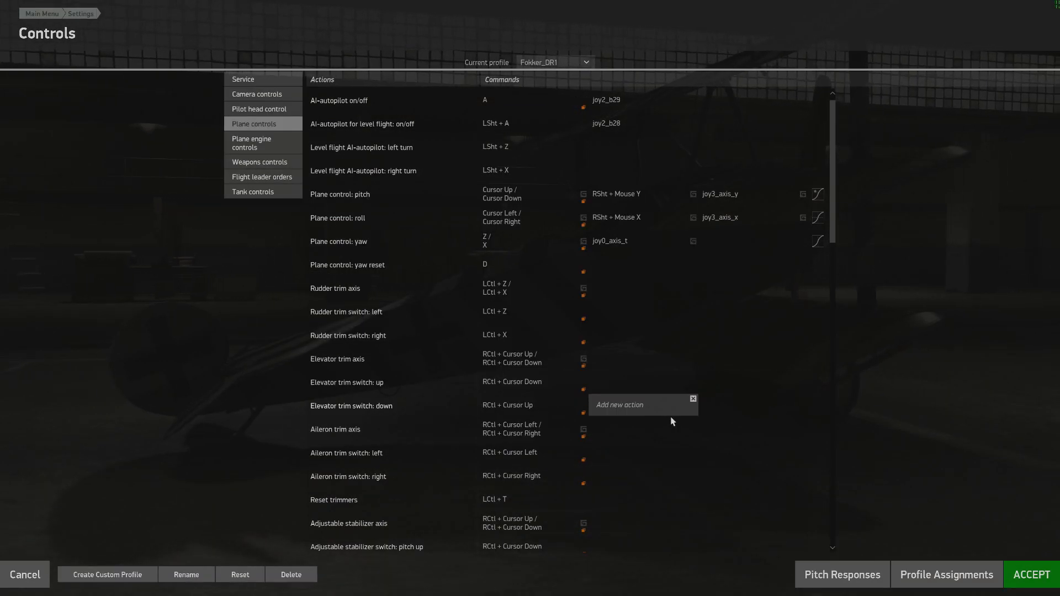
left_click(260, 162)
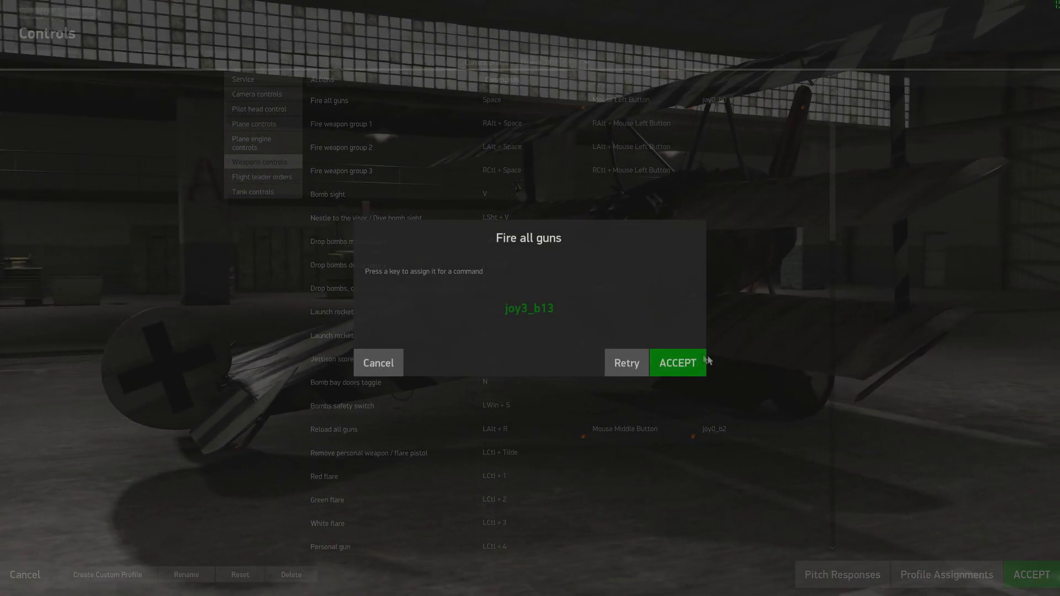
left_click(678, 363)
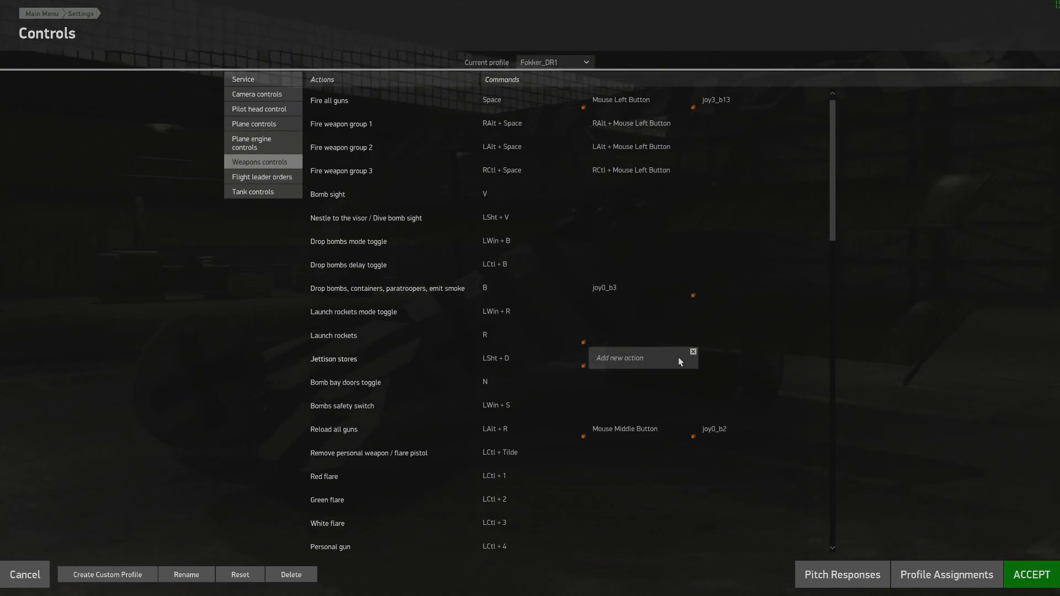
- Save the Fokker_DR1 key mapping and return to its weapons control list
left_click(693, 351)
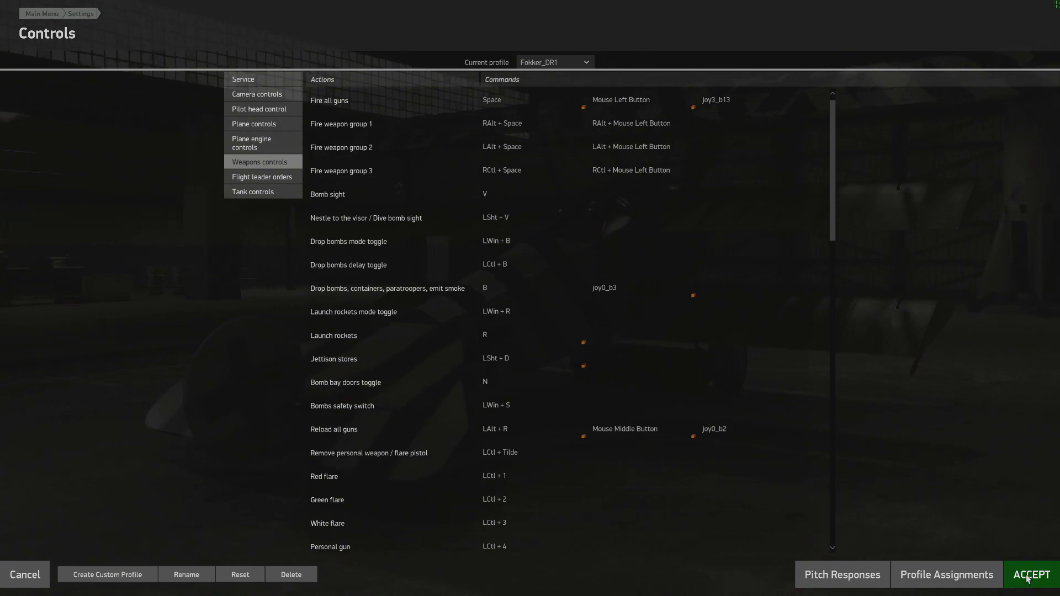
left_click(1030, 574)
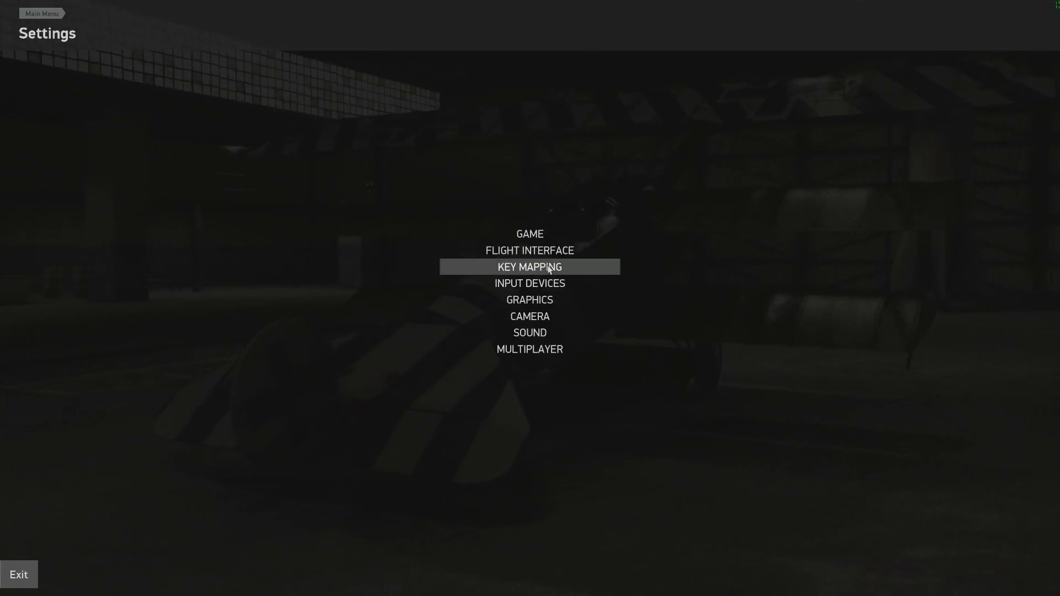
left_click(529, 266)
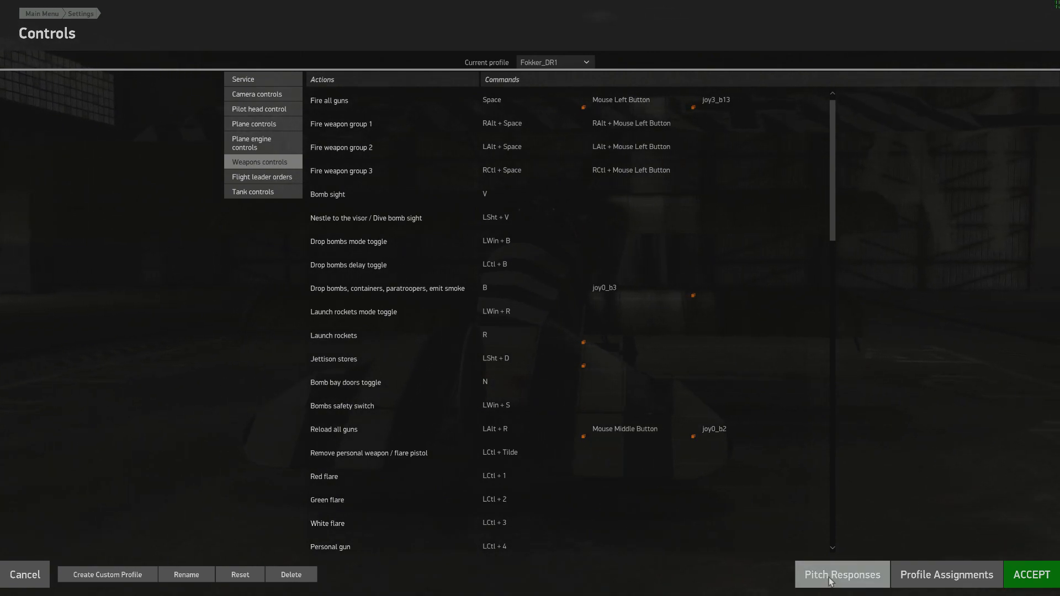
- View the global pitch response, leaving the center dead zone at 0%
left_click(840, 574)
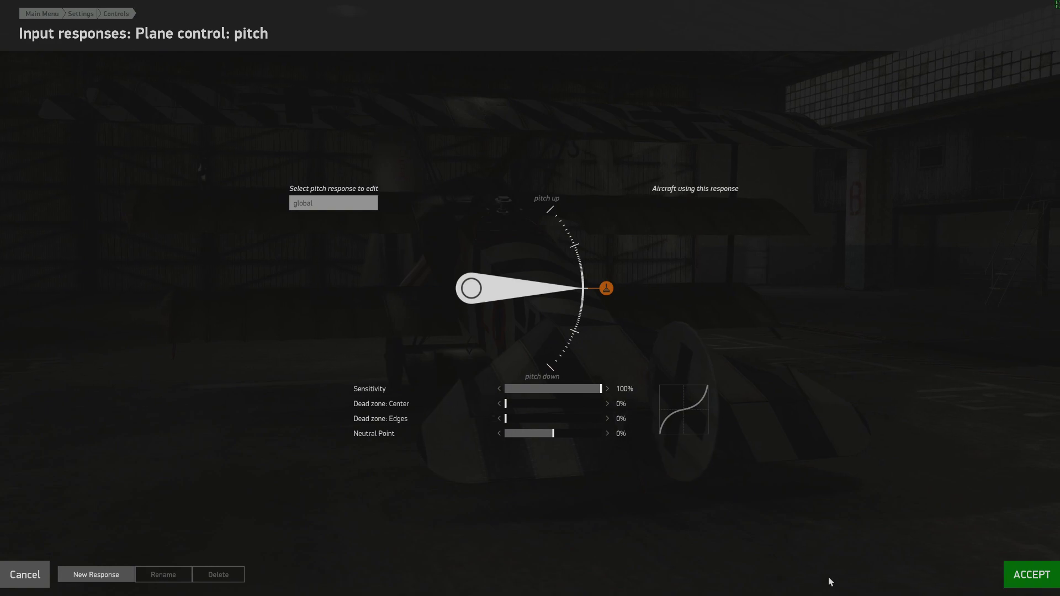
mouse_move(675, 418)
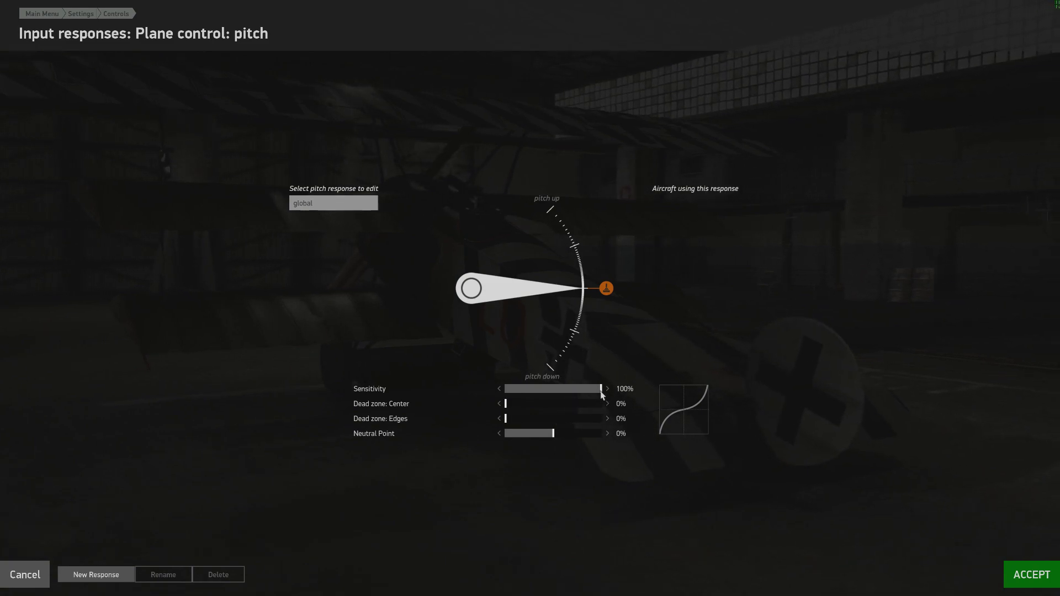
mouse_move(558, 453)
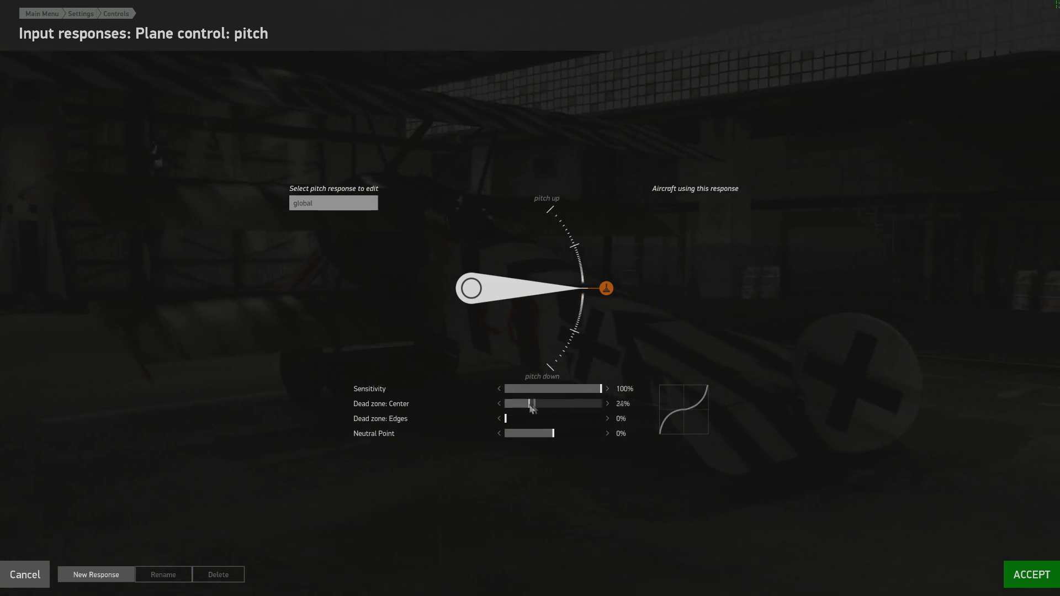
left_click(500, 403)
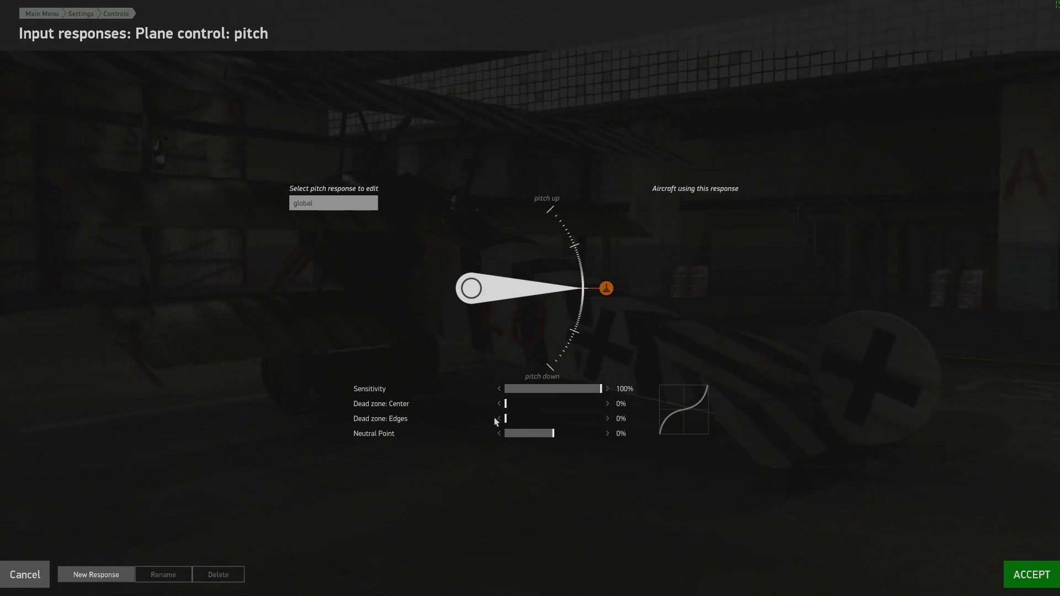
mouse_move(410, 471)
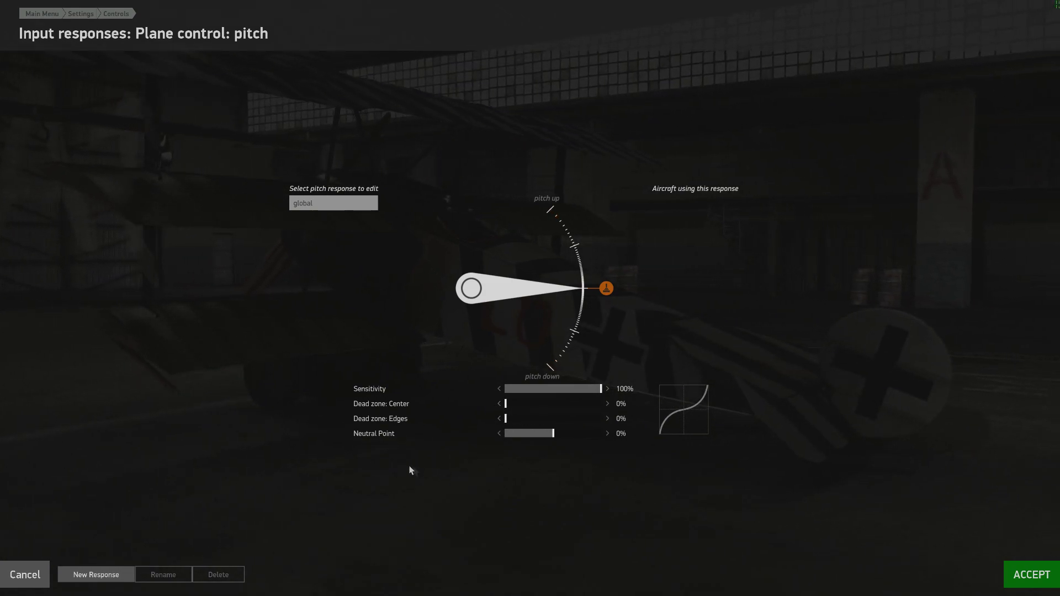
mouse_move(390, 440)
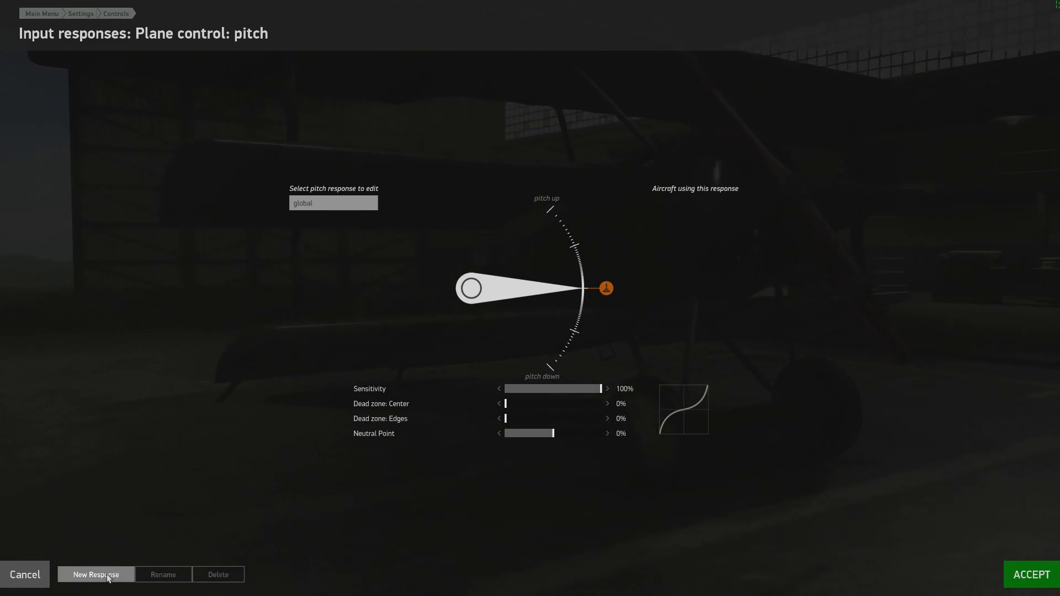
- Create a new pitch response named Fokker_DR1 with default settings
left_click(96, 575)
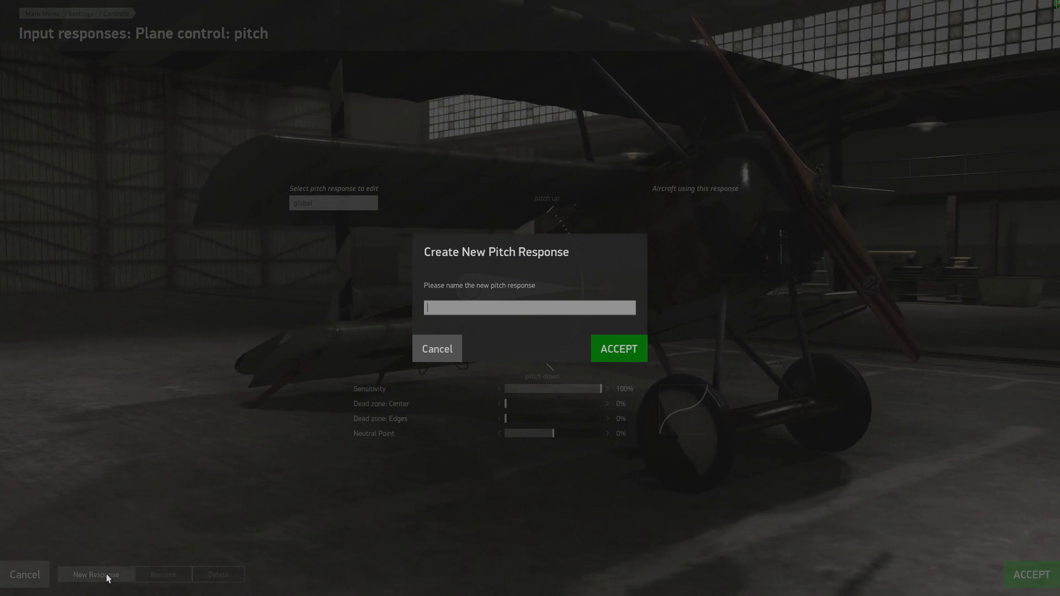
type("Fokker")
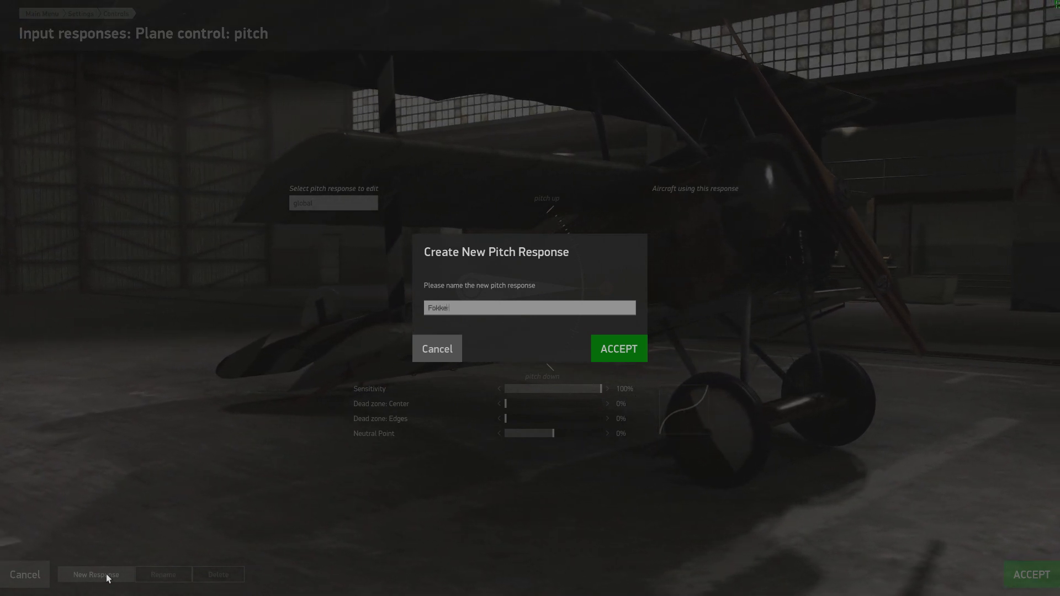
type("_DR1")
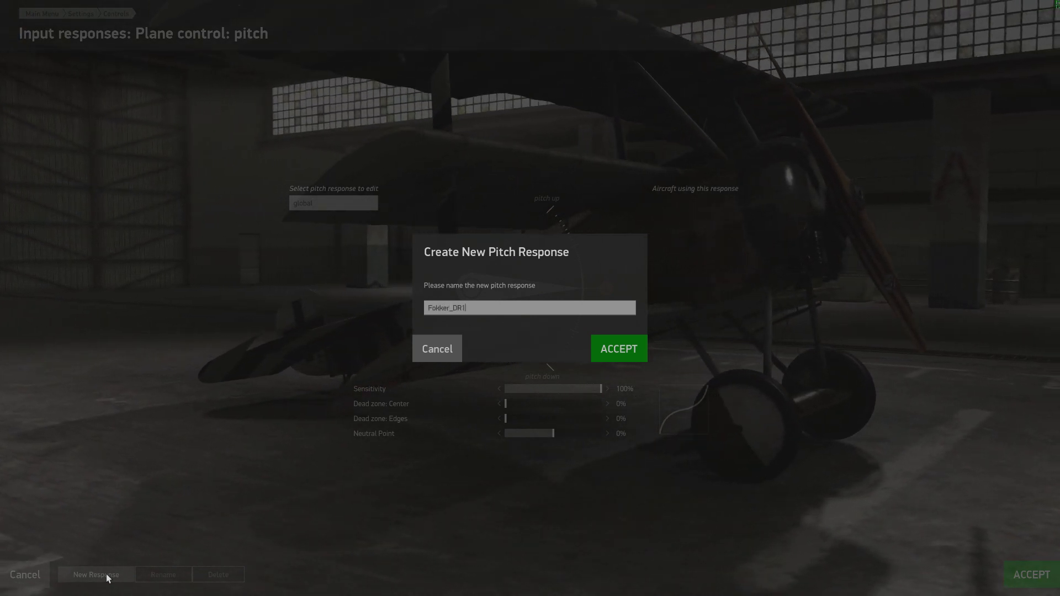
left_click(617, 348)
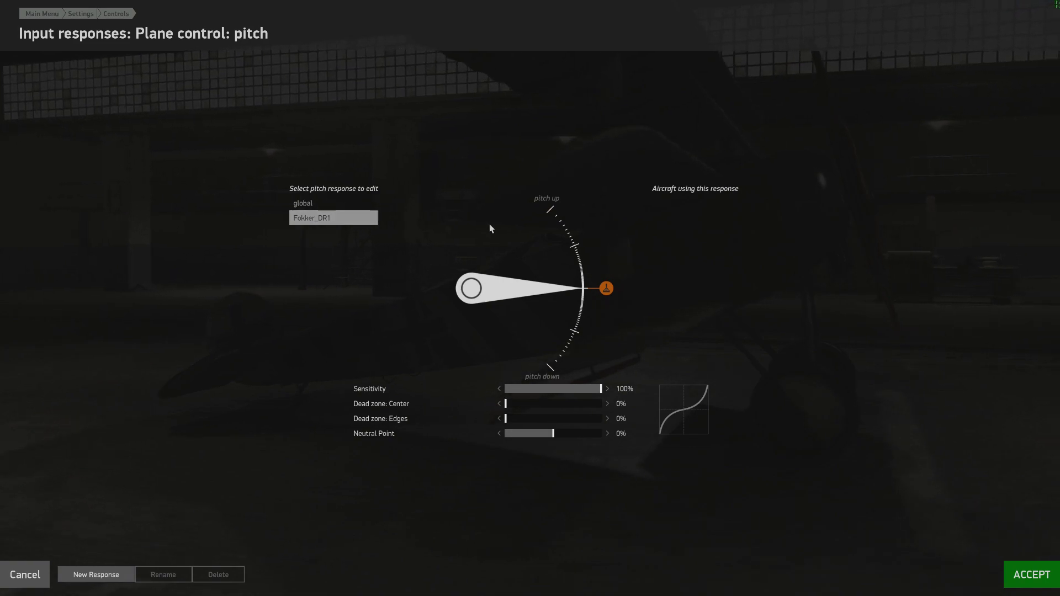
mouse_move(666, 204)
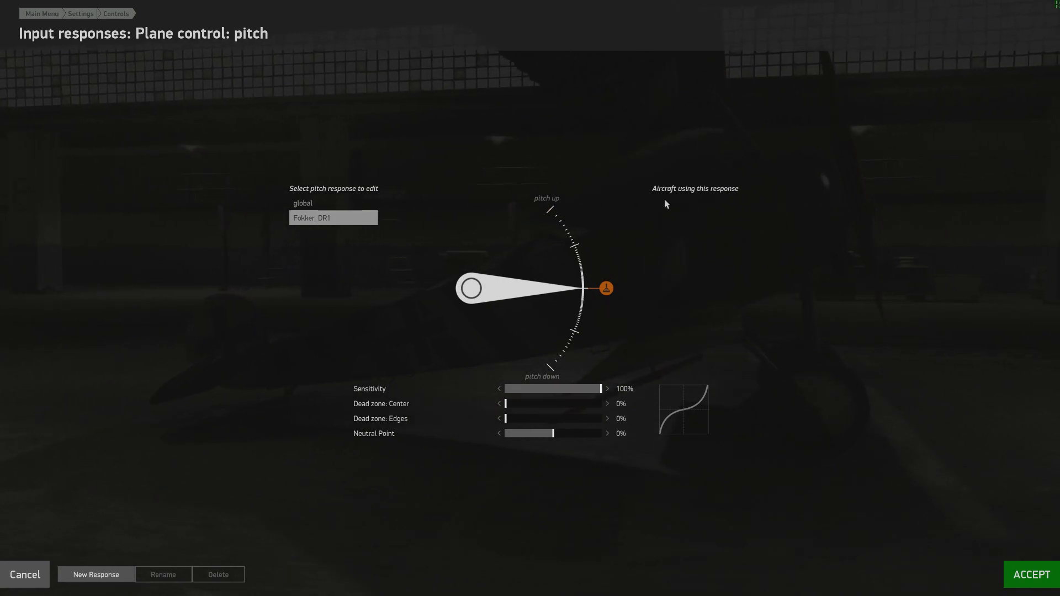
mouse_move(687, 220)
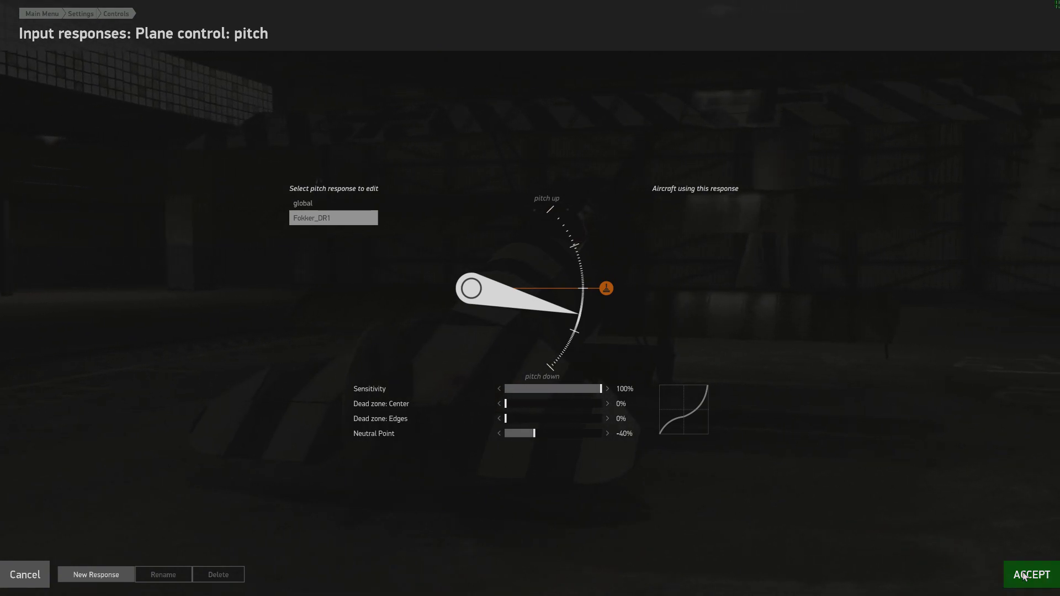
- Save the Fokker_DR1 pitch response with its -40% neutral point
left_click(1030, 575)
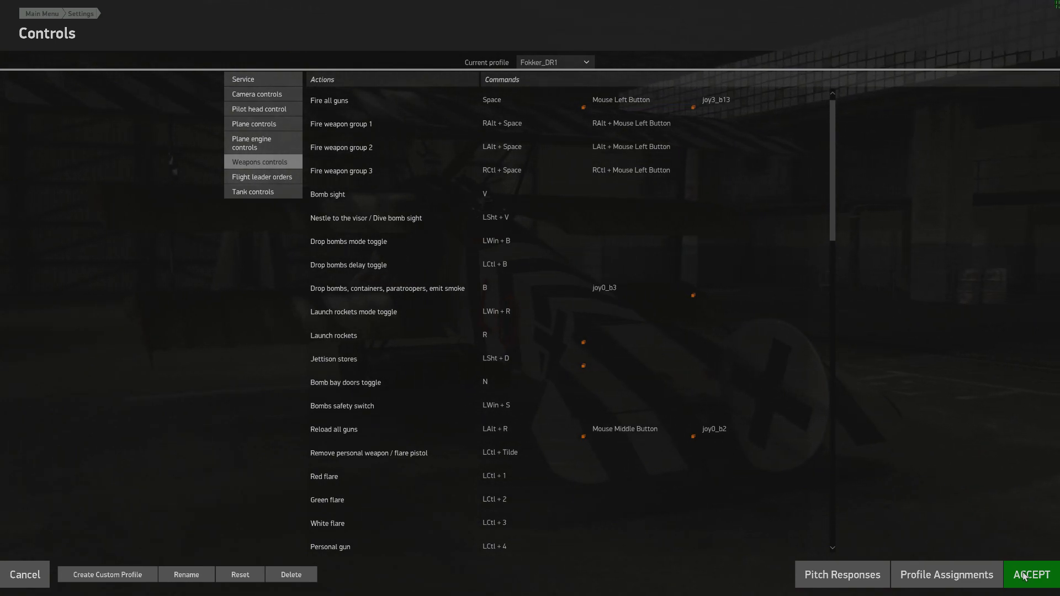
mouse_move(945, 575)
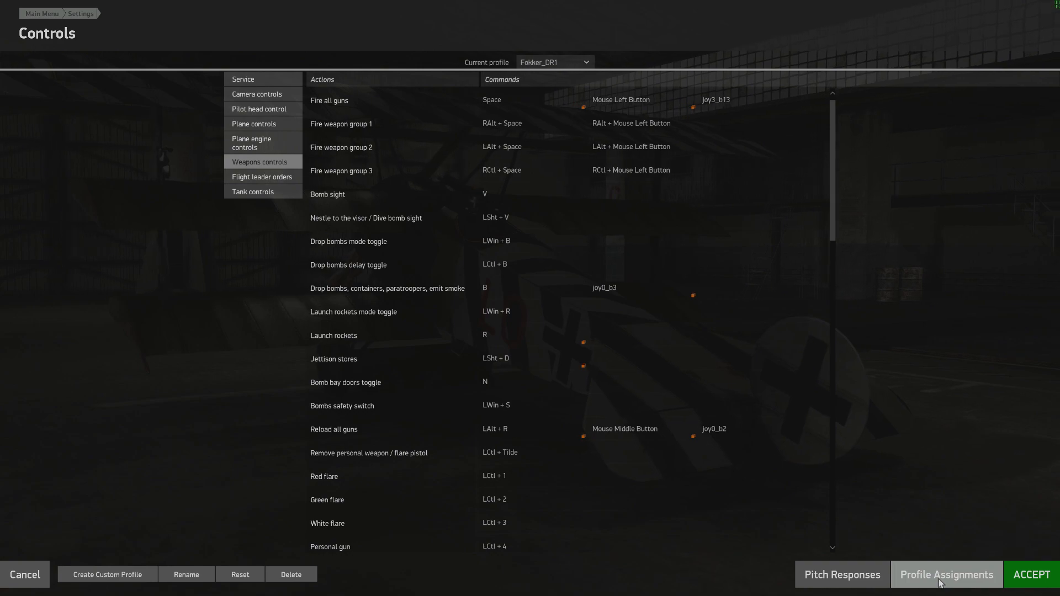
- Show the Central Powers aircraft list in Profile Assignments
left_click(946, 574)
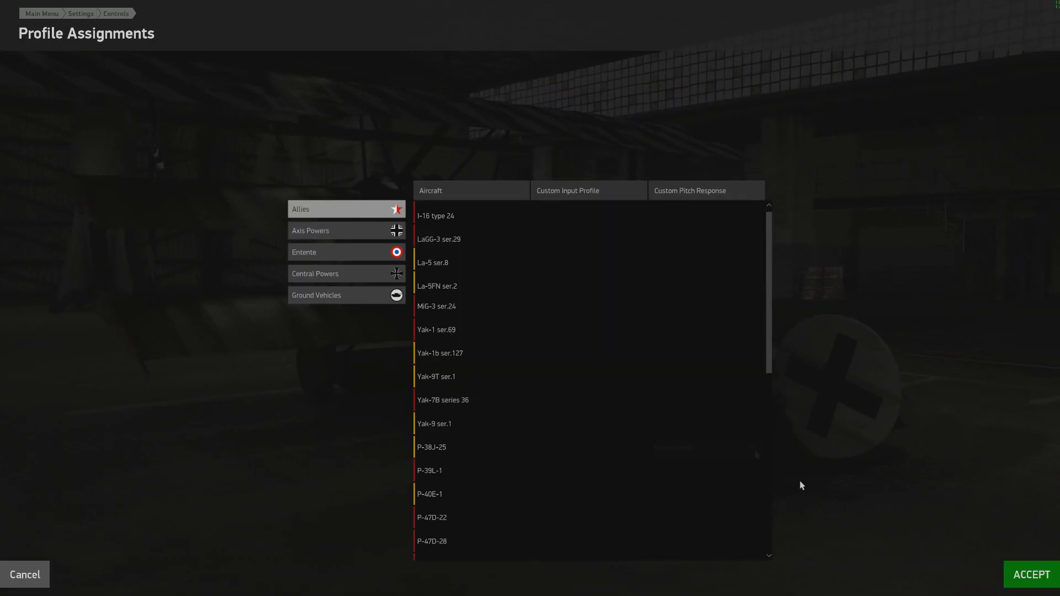
scroll("down", 3)
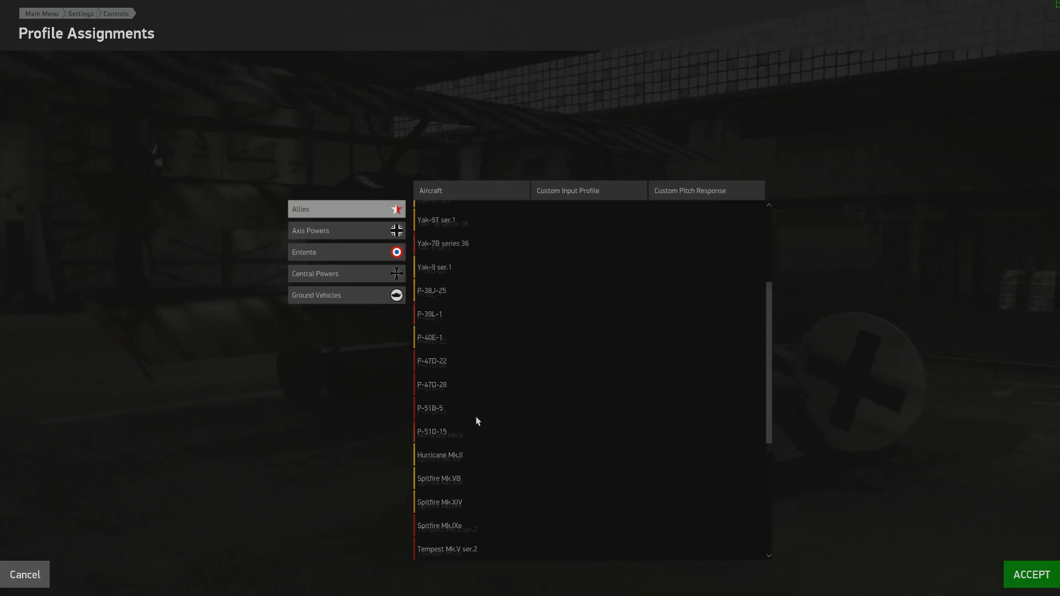
scroll("up", 3)
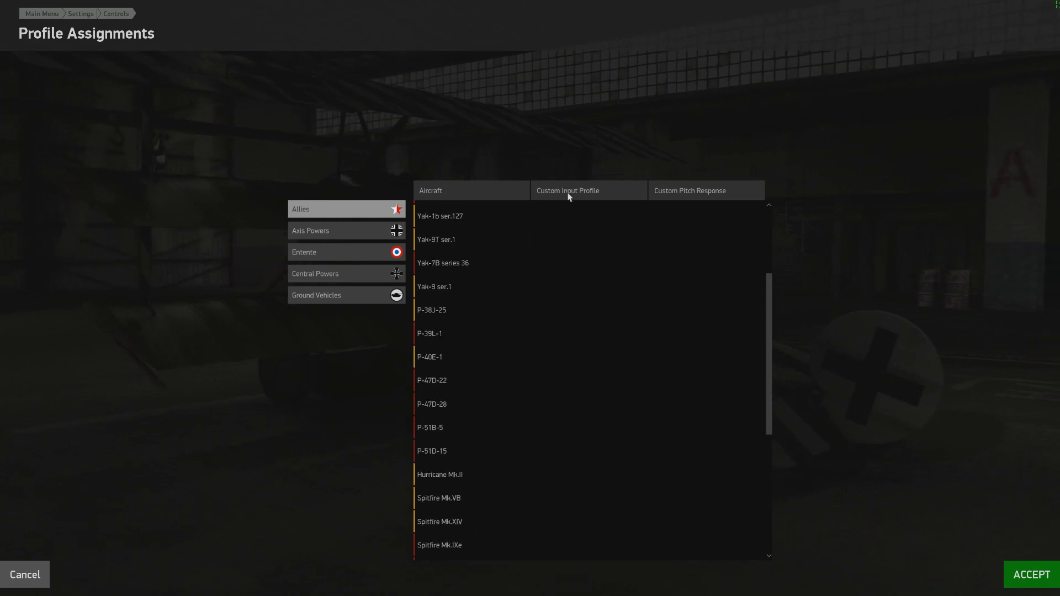
mouse_move(688, 198)
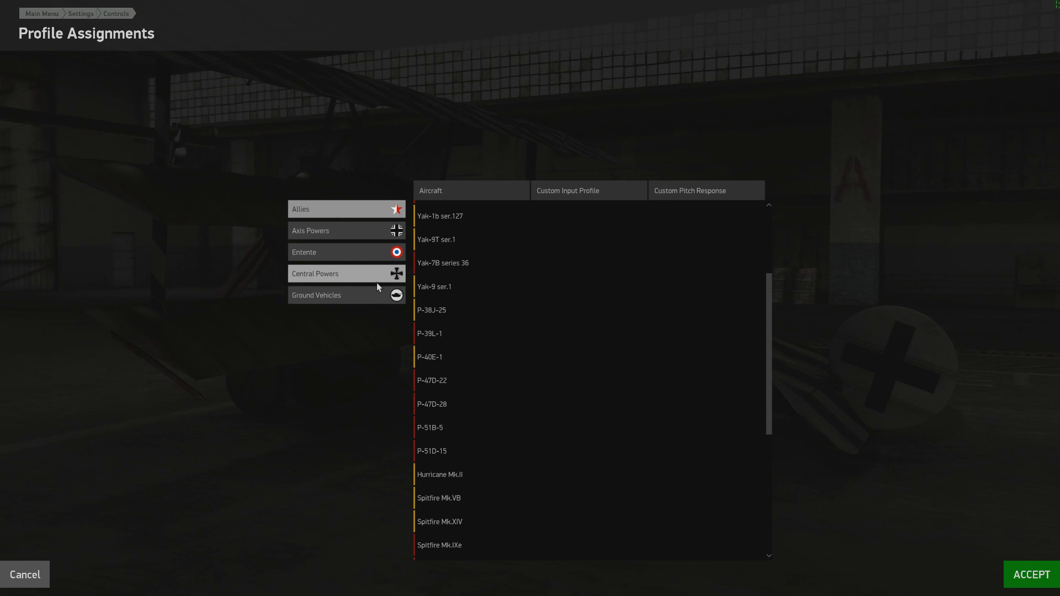
mouse_move(359, 325)
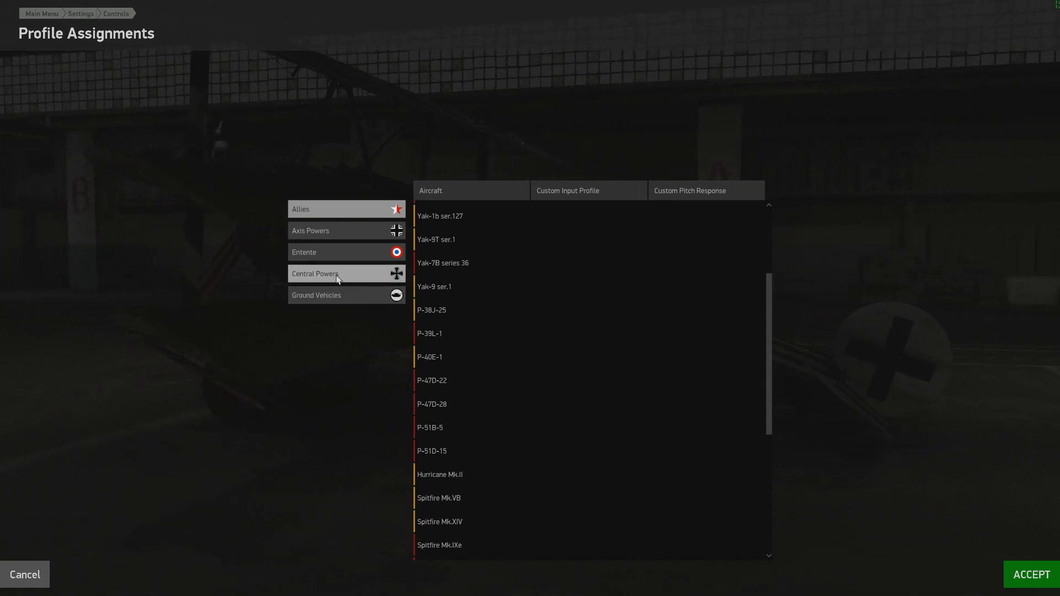
left_click(315, 274)
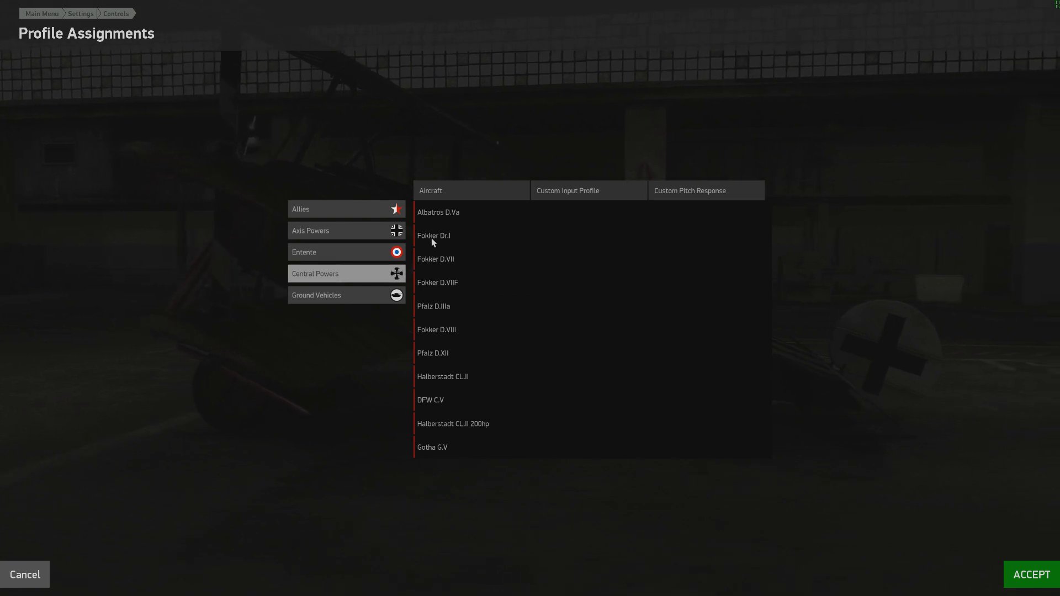
- Assign the Fokker_DR1 input profile to the Fokker Dr.I and accept the assignments
left_click(587, 235)
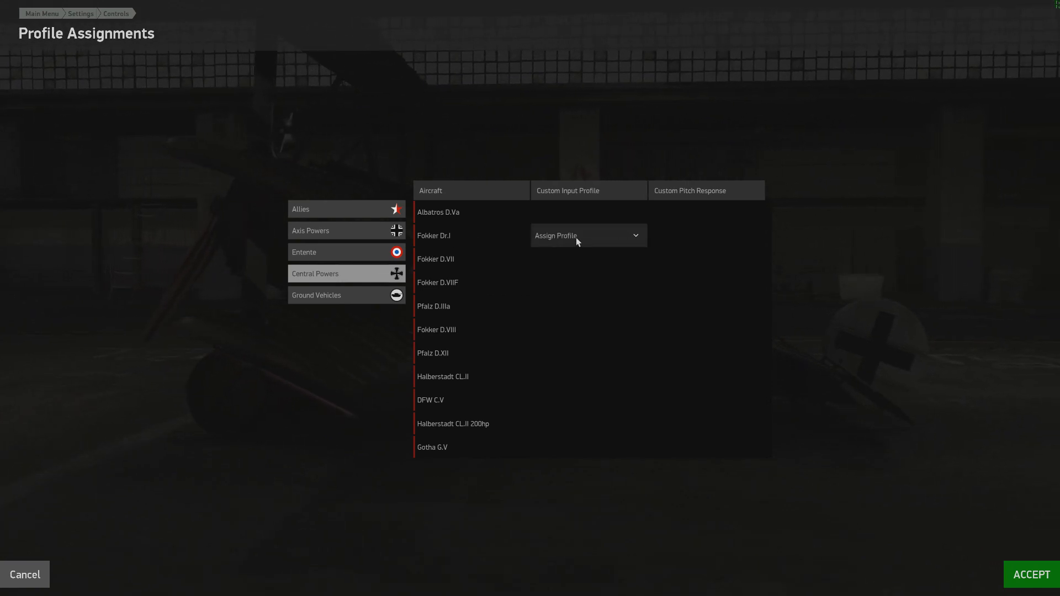
left_click(587, 235)
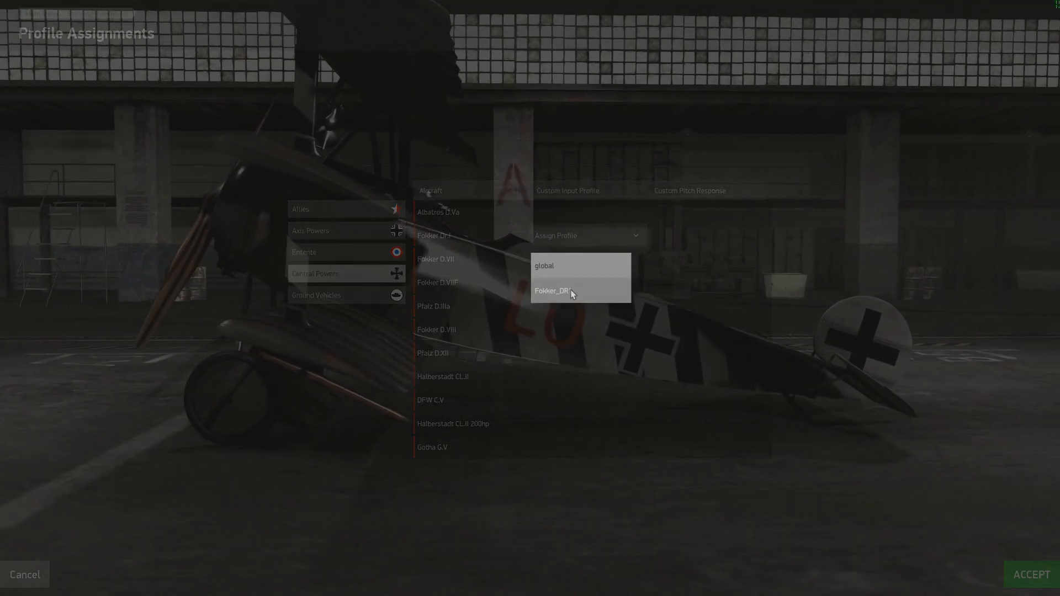
left_click(560, 291)
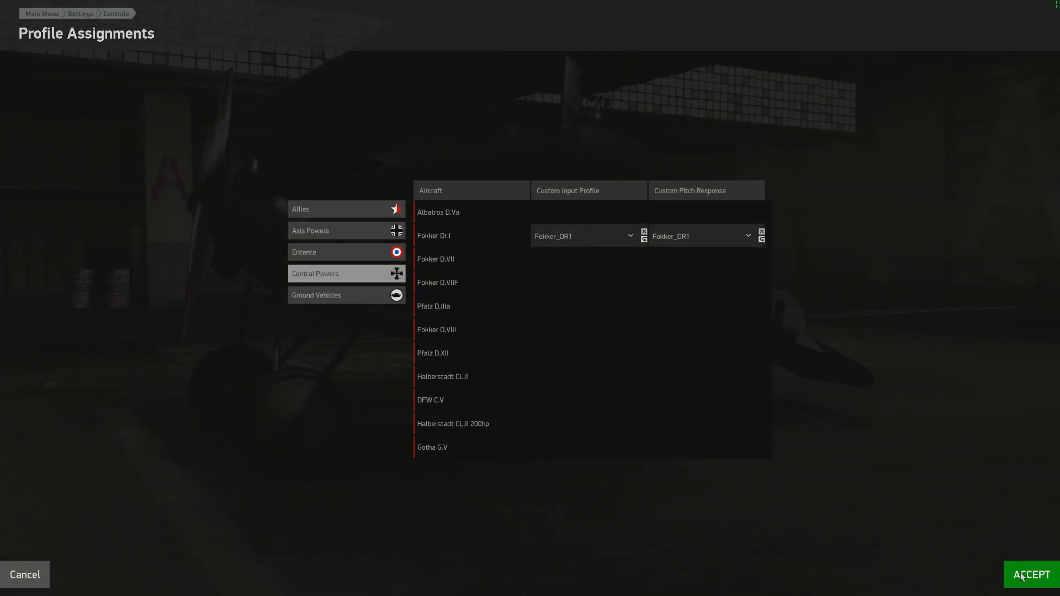
left_click(1029, 574)
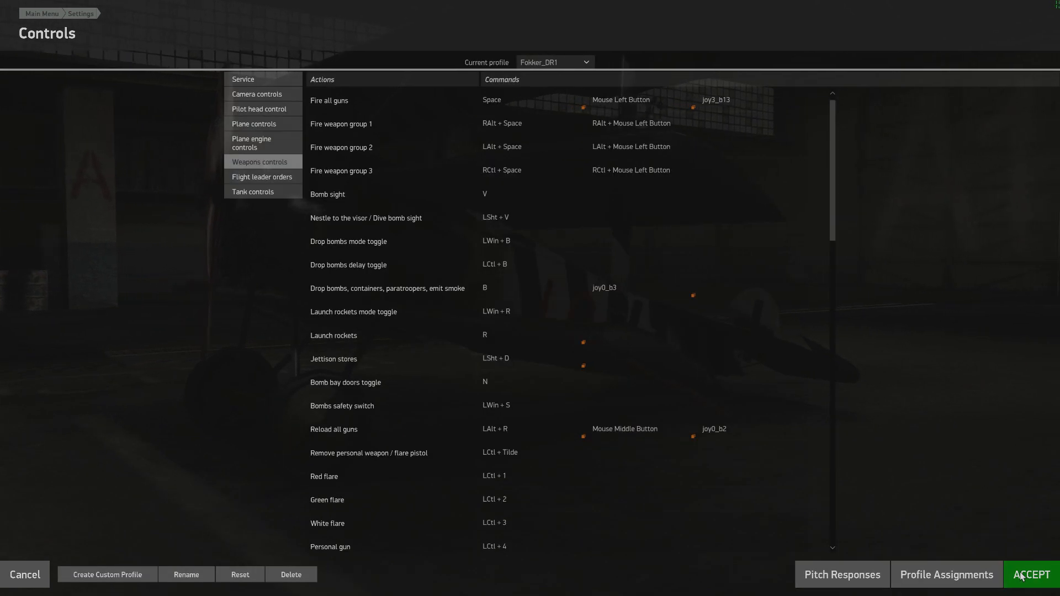
mouse_move(870, 382)
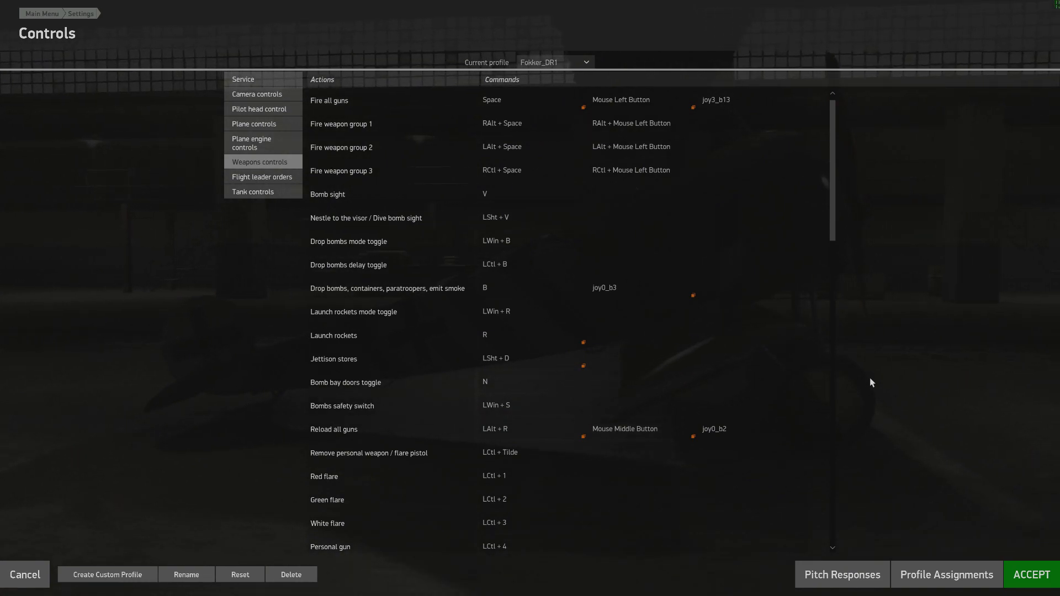
- Accept the control settings and exit to the airborne Fokker Dr.I
left_click(714, 428)
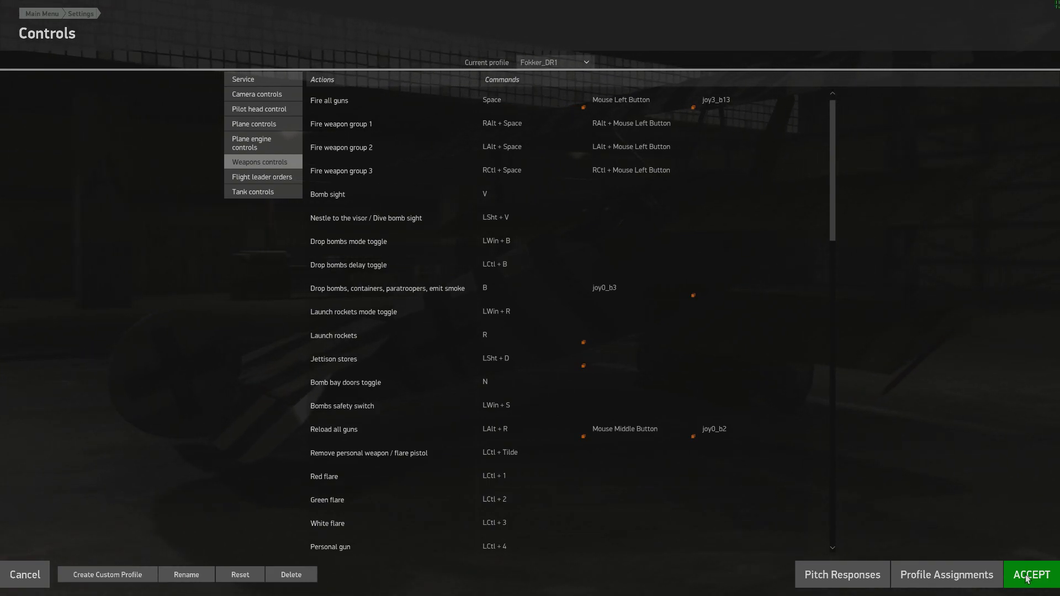
left_click(1030, 574)
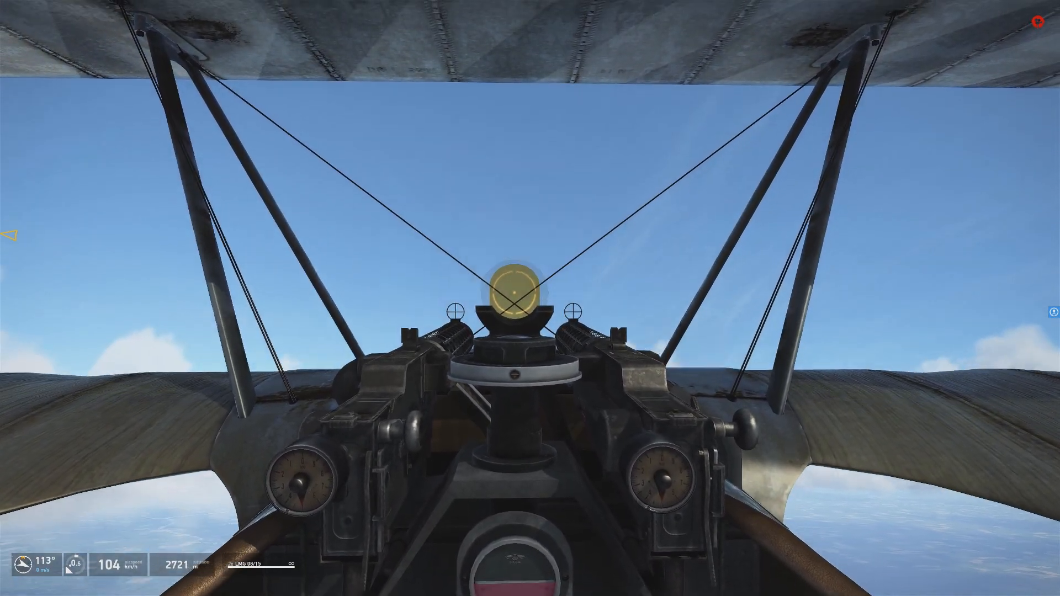
mouse_move(530, 298)
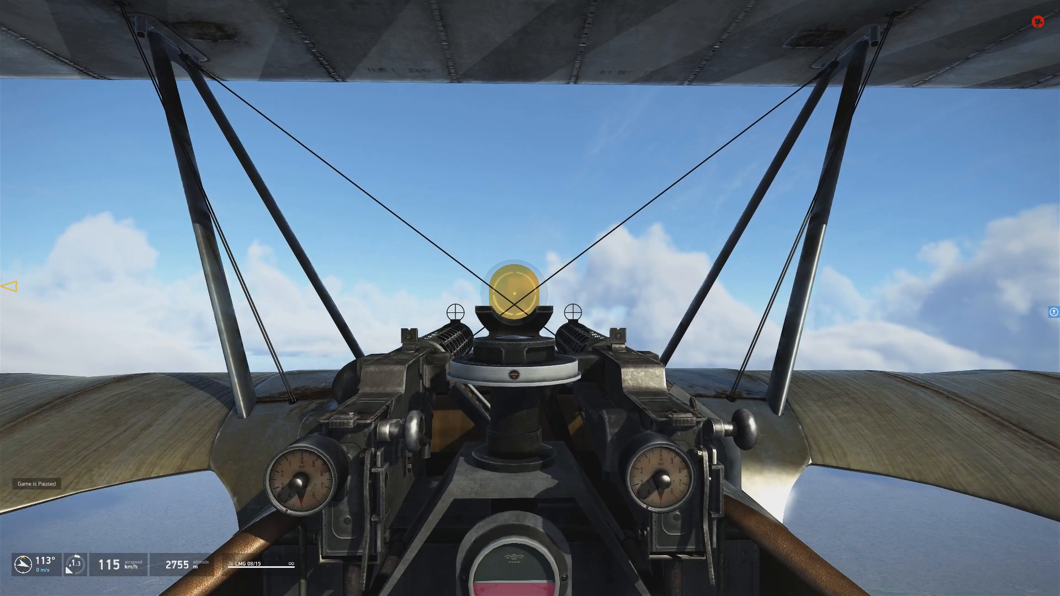
- Pause the test flight with Escape to bring up the flight menu
key("Escape")
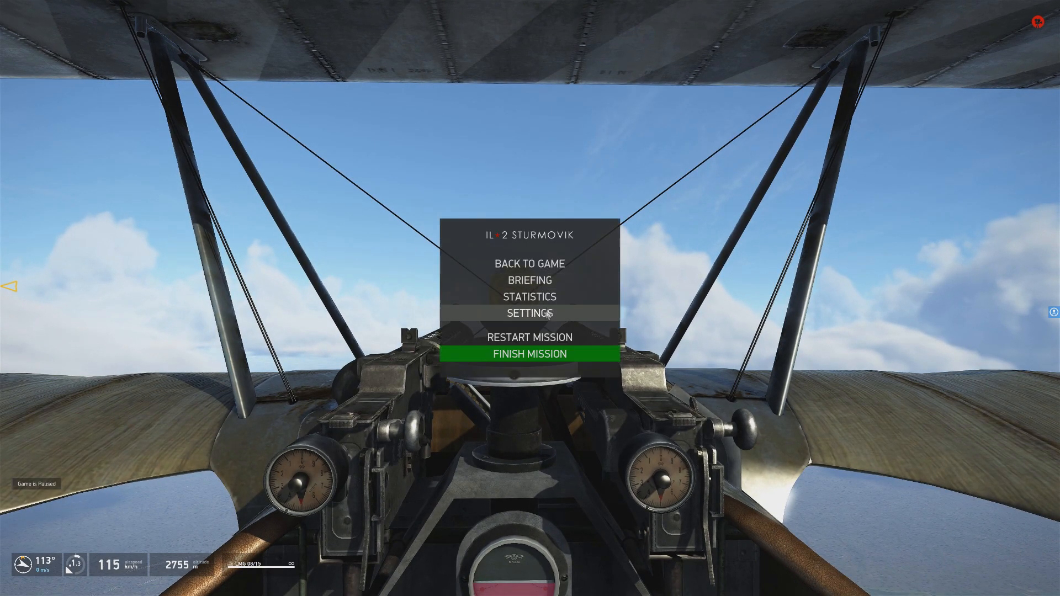
- Review the in-flight Controls settings confirming the Fokker_DR1 profile, accept, and return to the paused cockpit
left_click(529, 313)
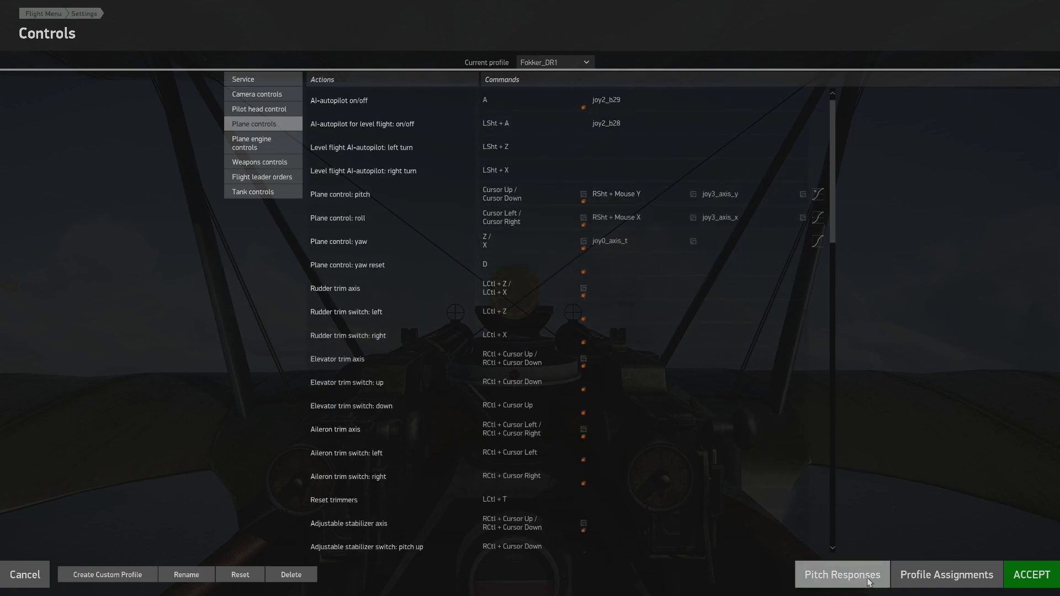
left_click(841, 574)
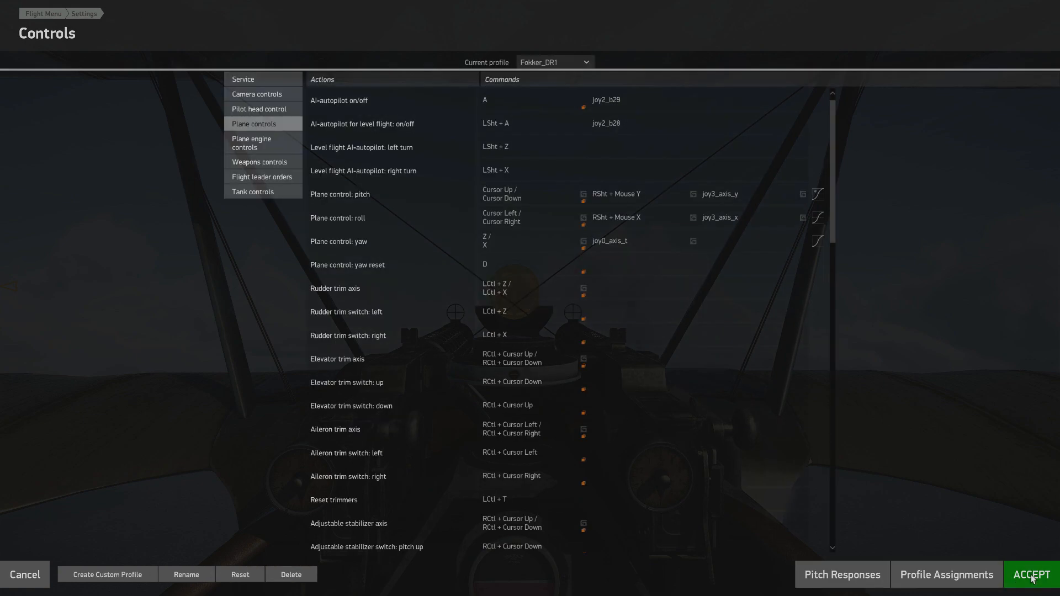
left_click(1030, 575)
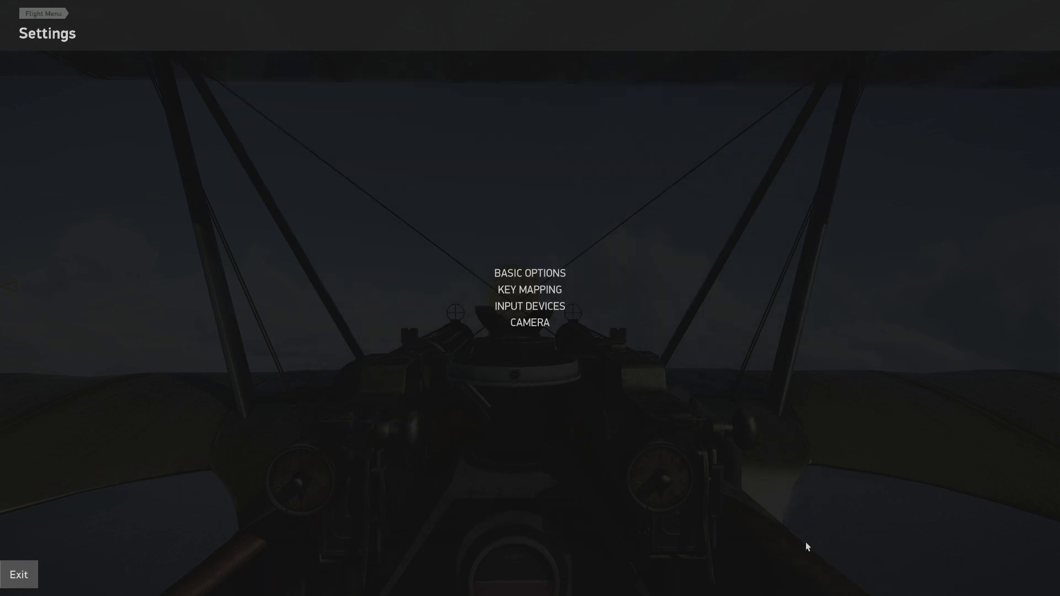
left_click(18, 575)
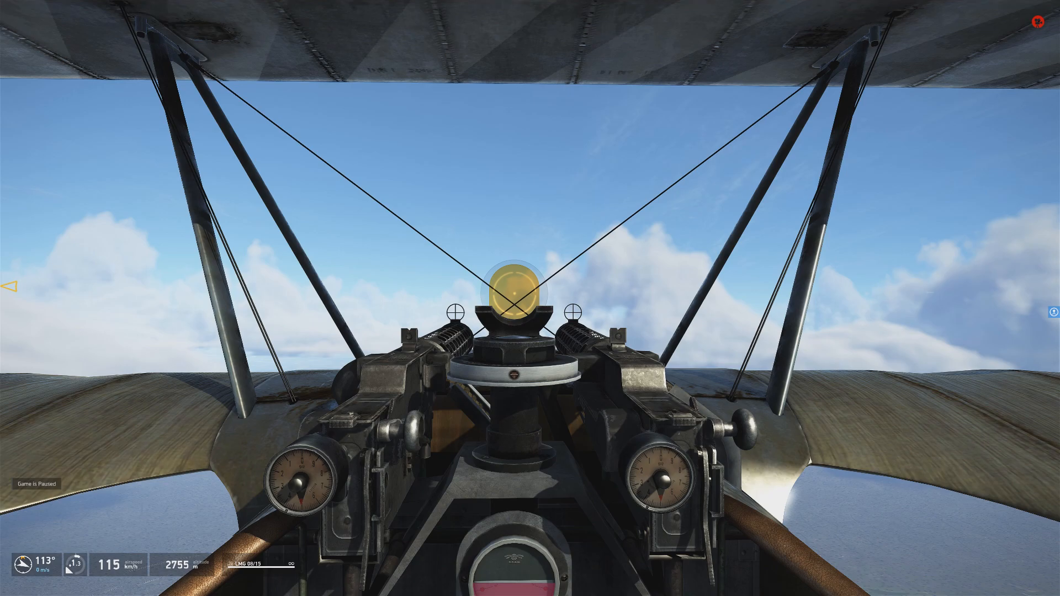